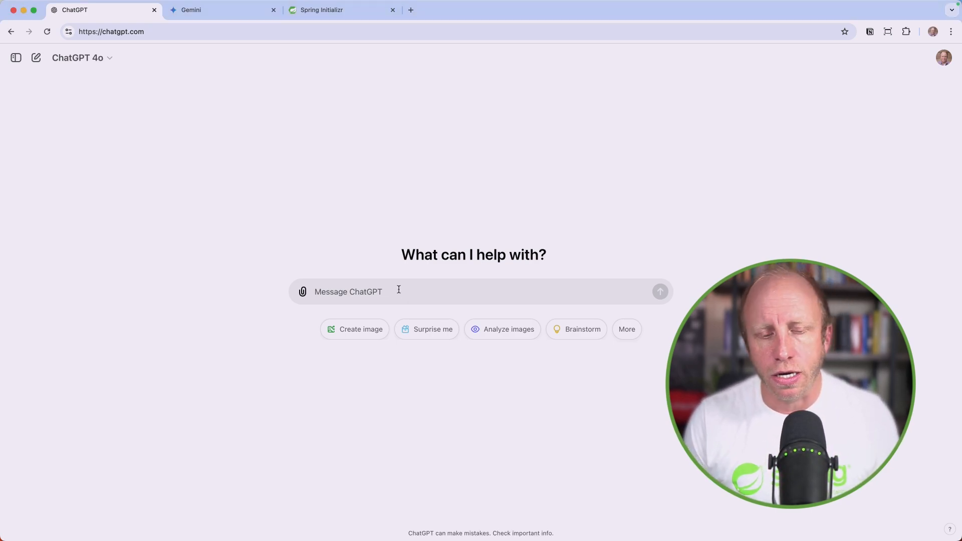
- Tell ChatGPT 'My name is …', then ask 'What is my name' to check it remembers
{"action": "type", "text": "My name is"}
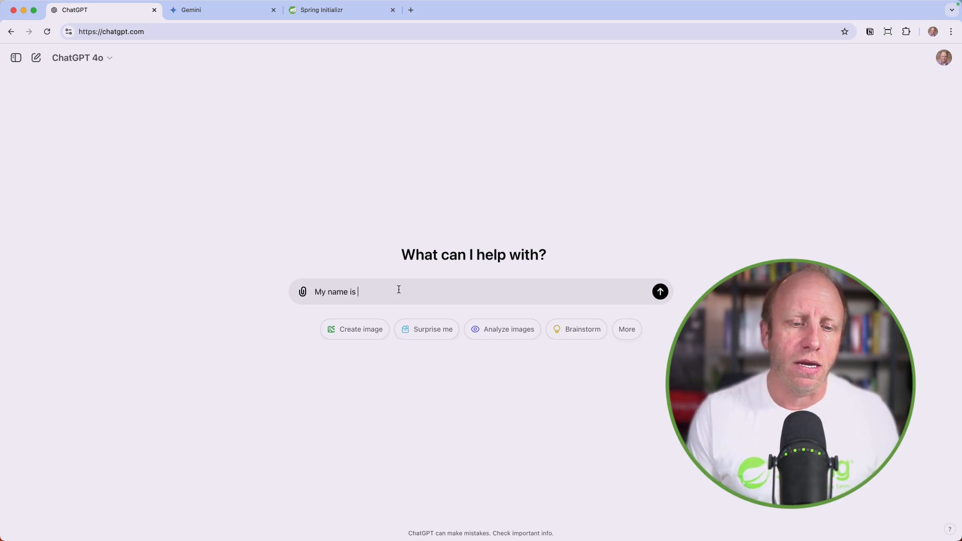
{"action": "left_click", "coordinate": [660, 292]}
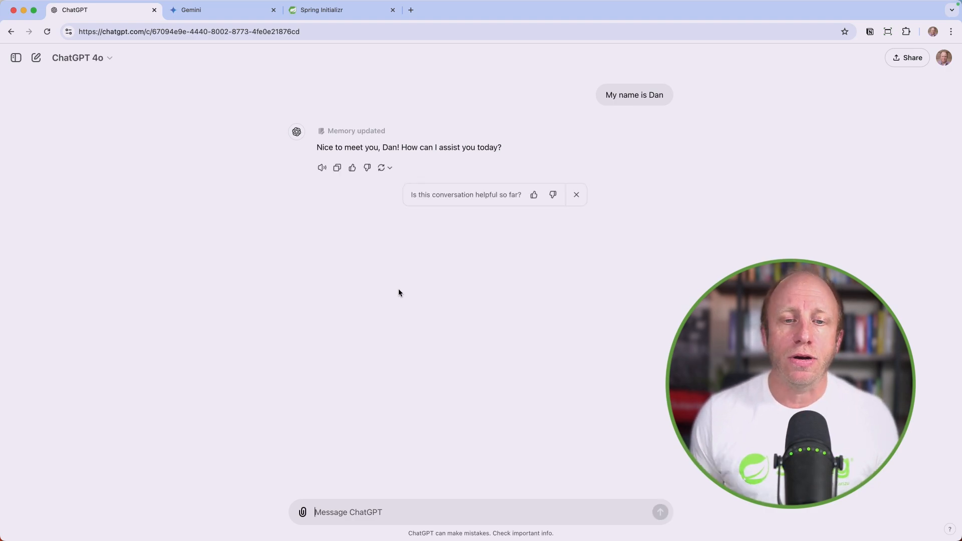
{"action": "type", "text": "What is my nam"}
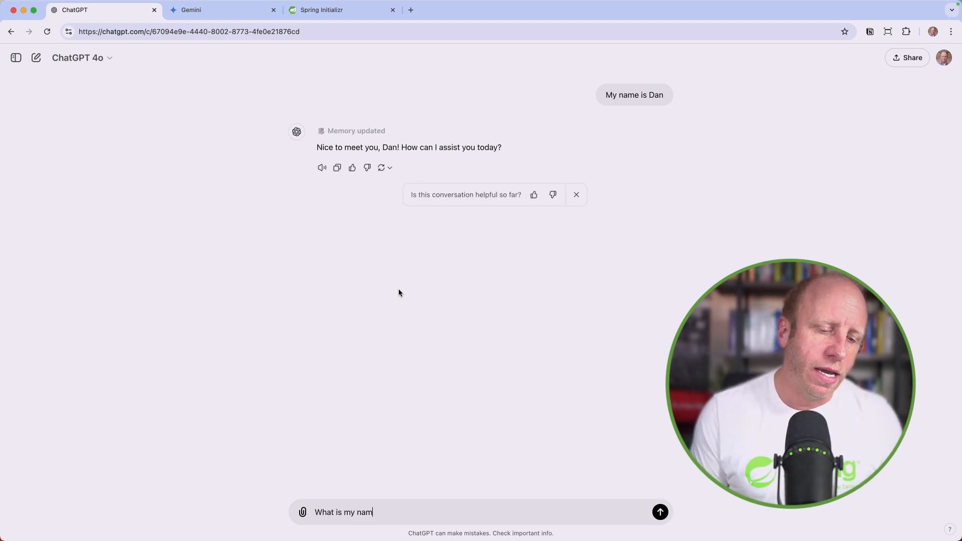
{"action": "left_click", "coordinate": [661, 512]}
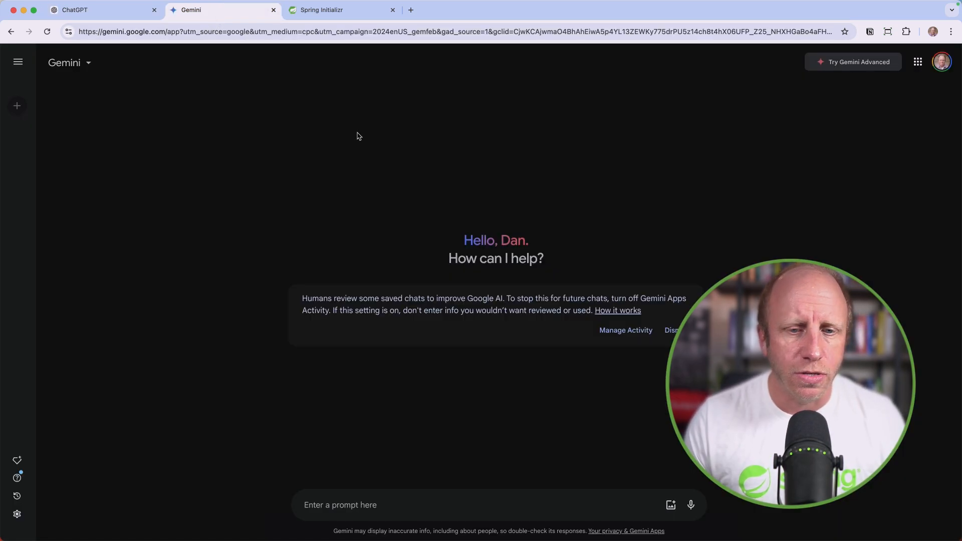
- Dismiss the review notice and ask Gemini for a short summary of machine learning
{"action": "left_click", "coordinate": [671, 330]}
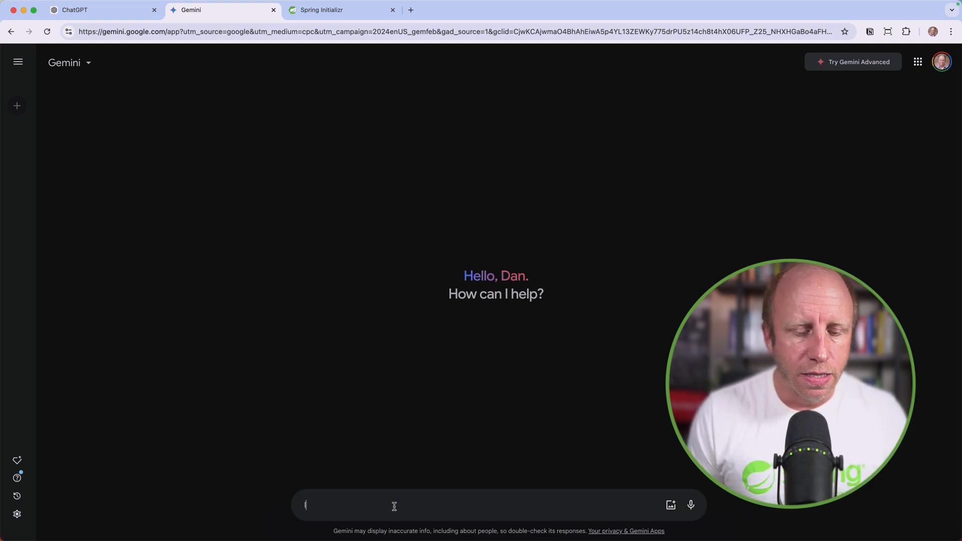
{"action": "type", "text": "write me a"}
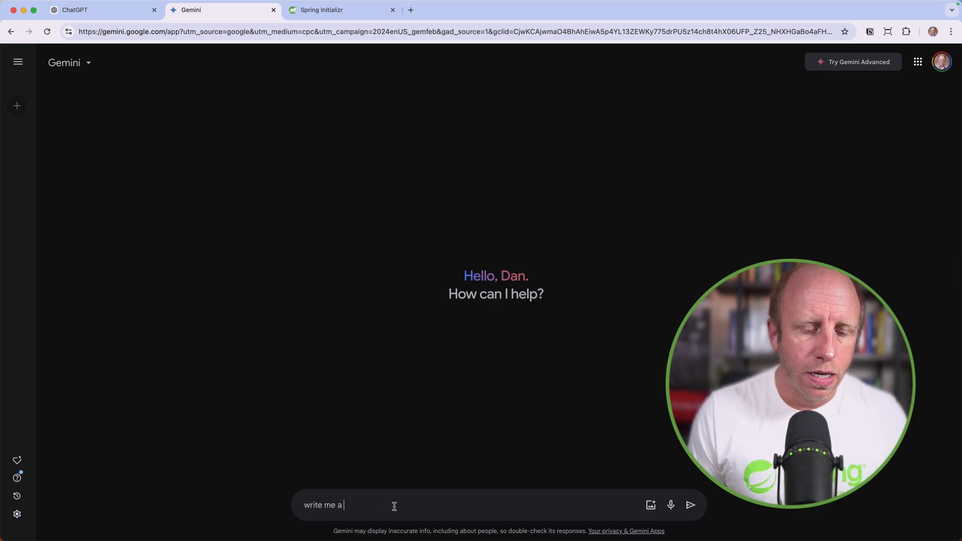
{"action": "type", "text": "short summary o"}
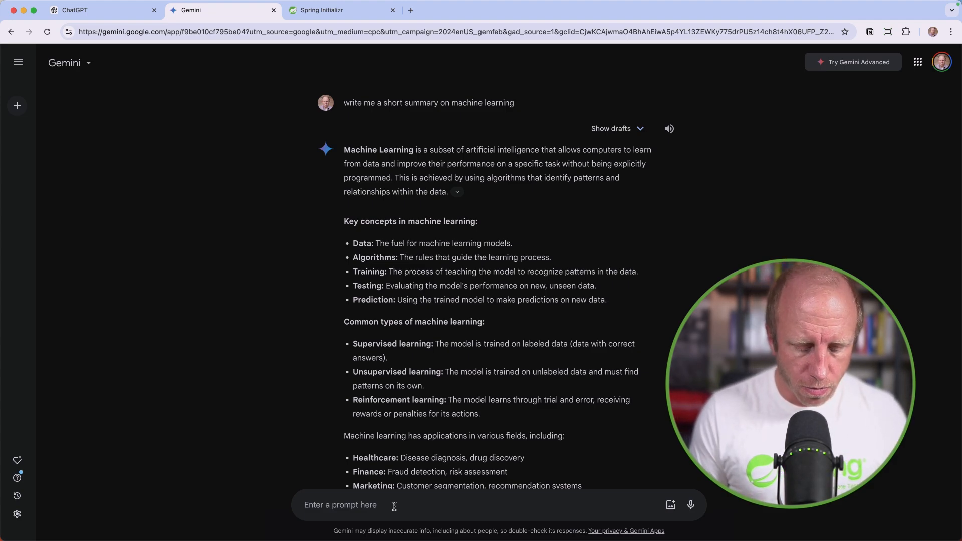
- Ask Gemini to rewrite it as 1-2 concise paragraphs without bullet points
{"action": "type", "text": "write me"}
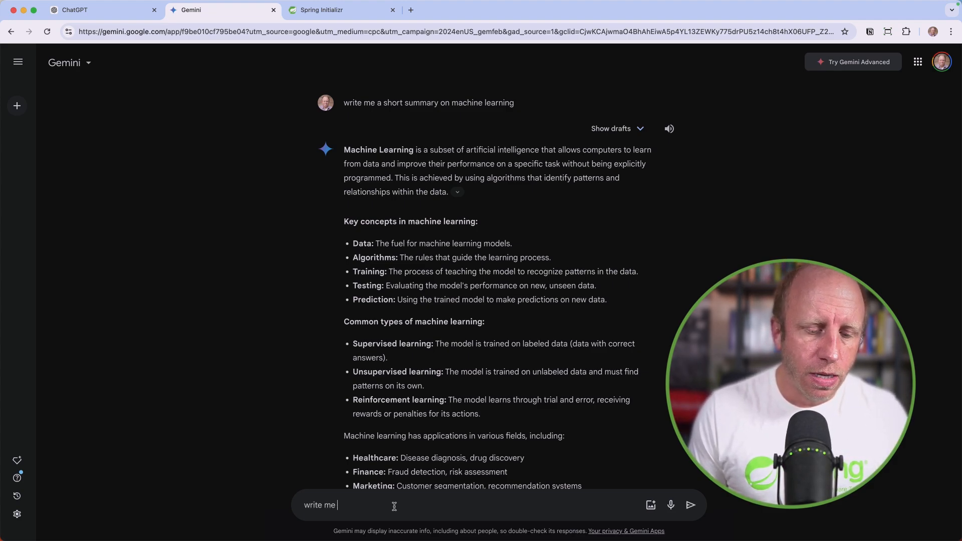
{"action": "type", "text": "1-2 paragraphs without us"}
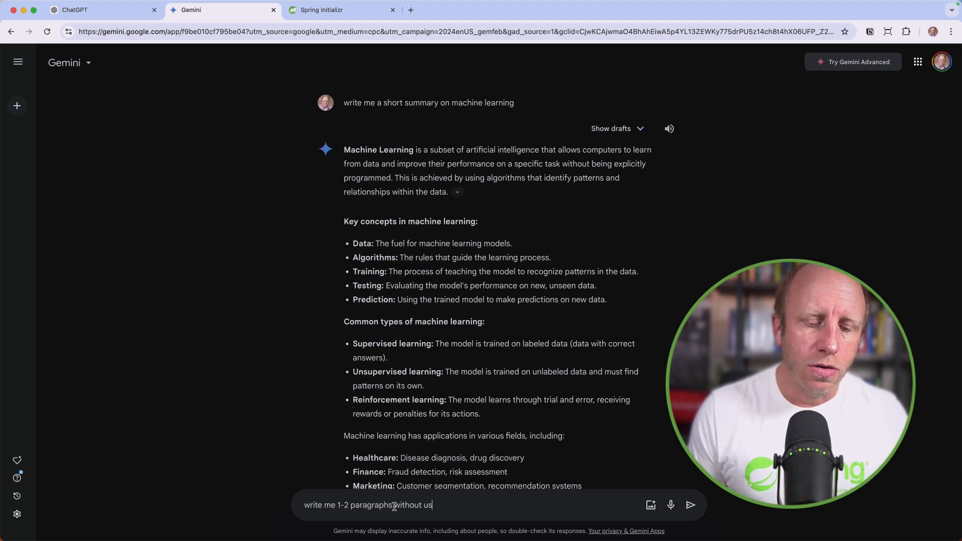
{"action": "type", "text": "ing bullet p"}
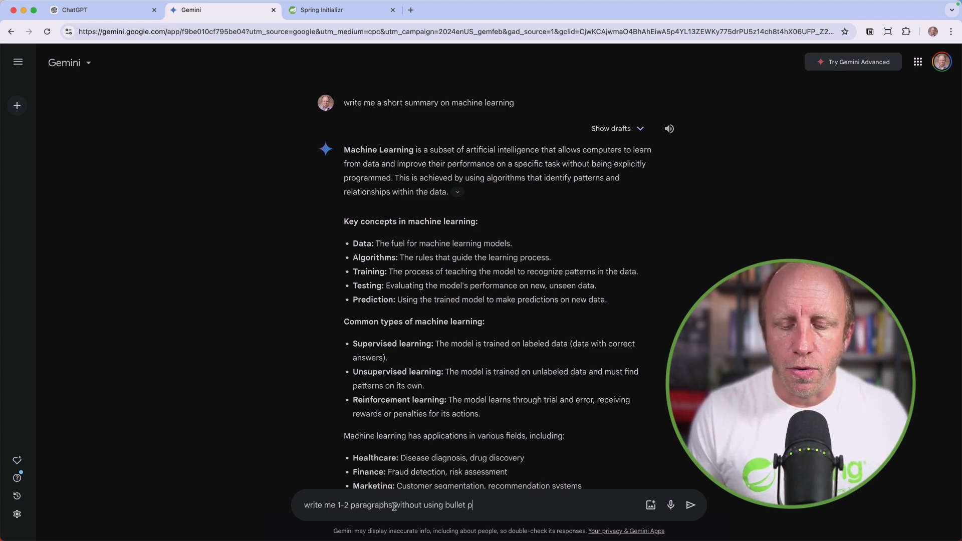
{"action": "type", "text": "oints. Keep it"}
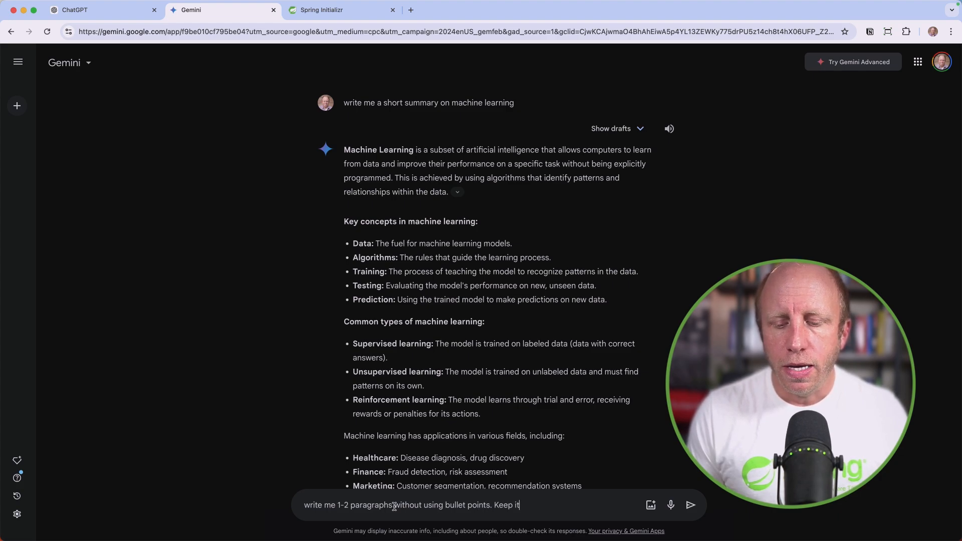
{"action": "left_click", "coordinate": [690, 506]}
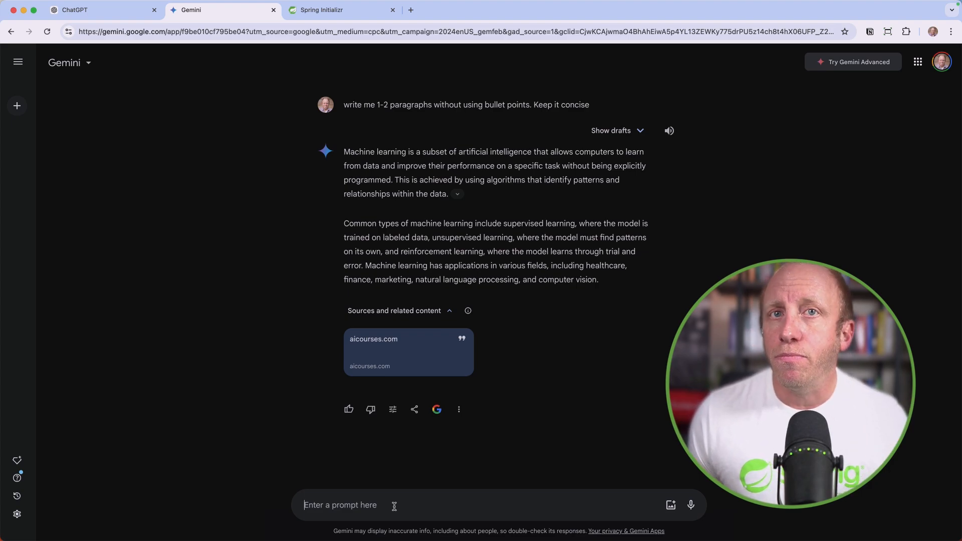
{"action": "mouse_move", "coordinate": [405, 76]}
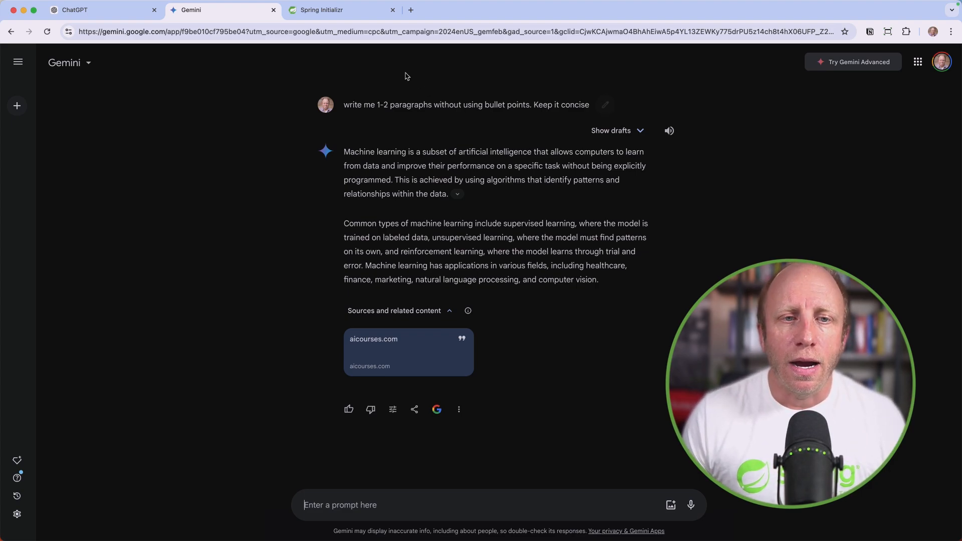
{"action": "left_click", "coordinate": [341, 10]}
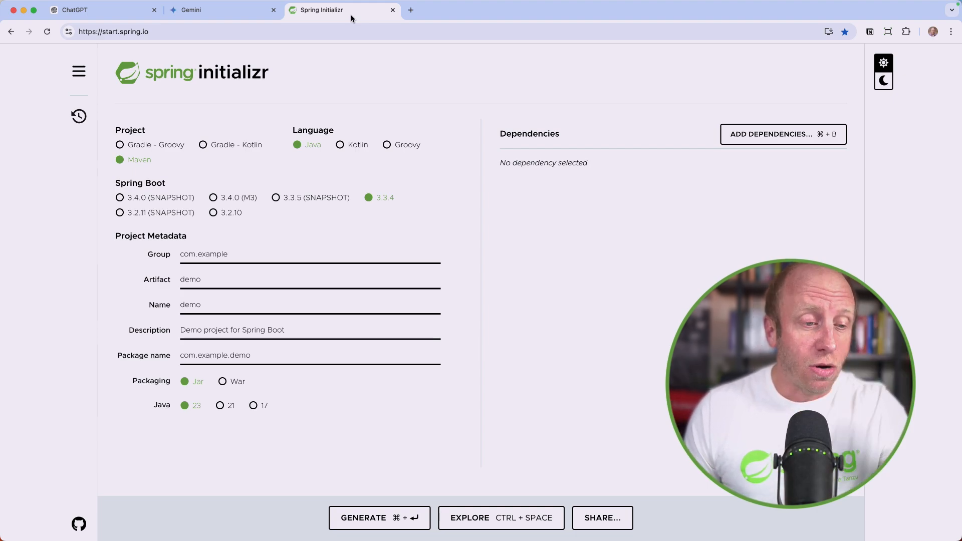
{"action": "mouse_move", "coordinate": [268, 140]}
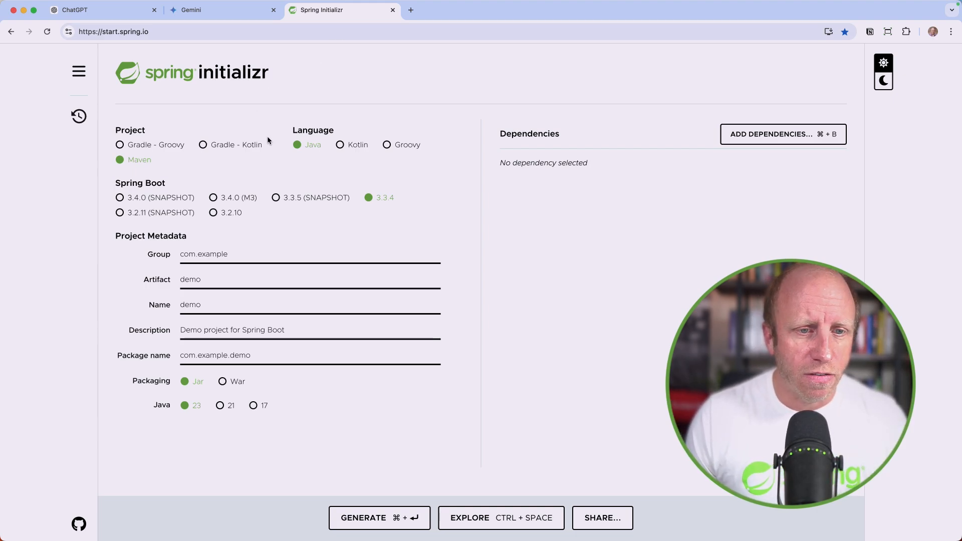
{"action": "mouse_move", "coordinate": [510, 230]}
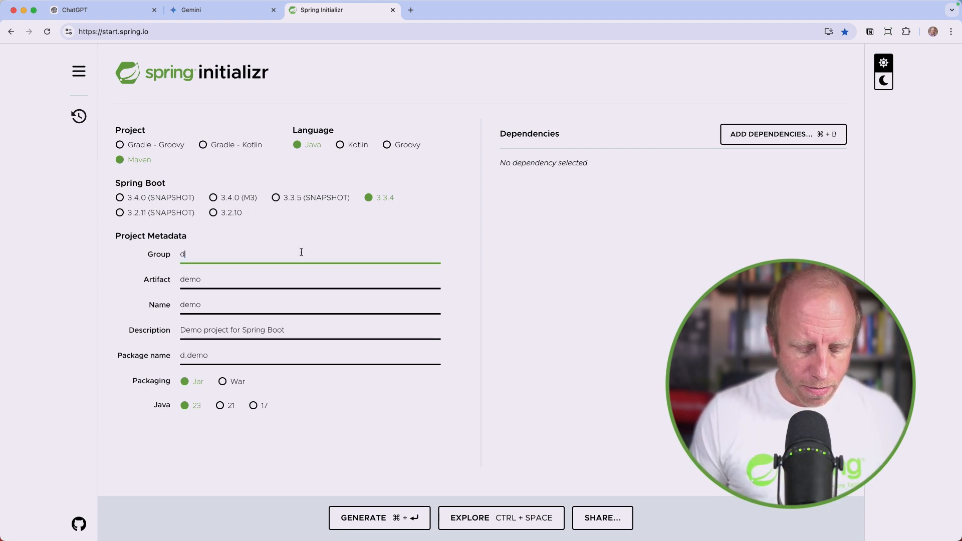
- Set group dev.danvega, artifact chat-memory, and trim the package name to the group
{"action": "type", "text": "ev.danvega"}
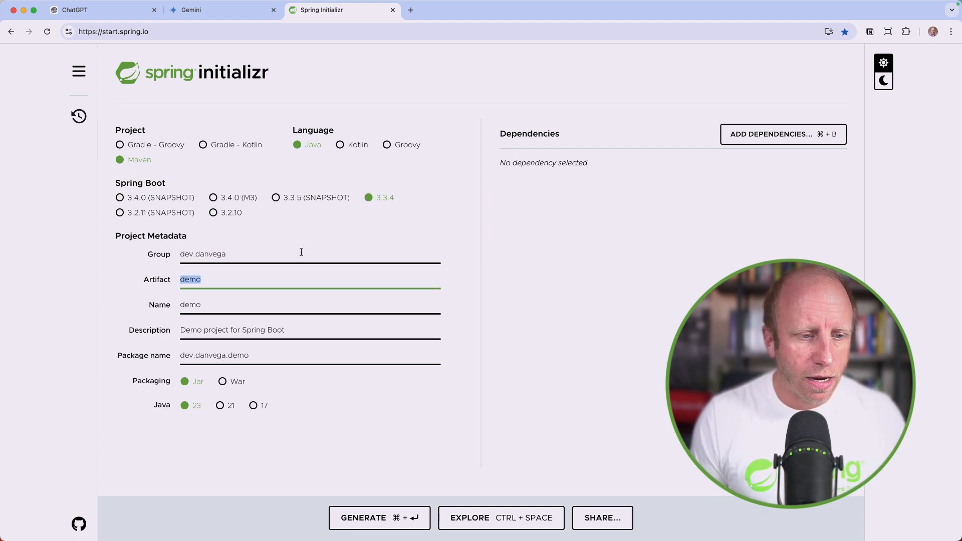
{"action": "type", "text": "chat-em"}
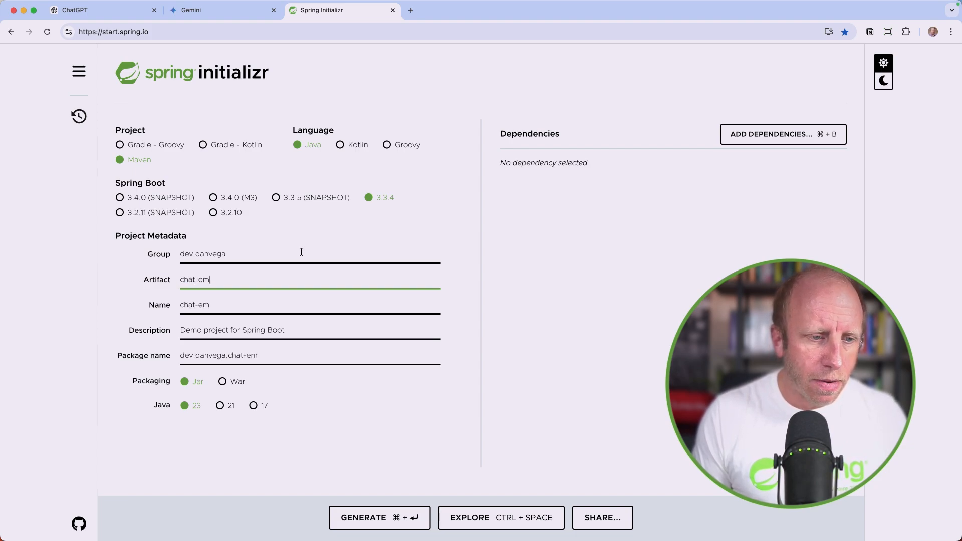
{"action": "type", "text": "m"}
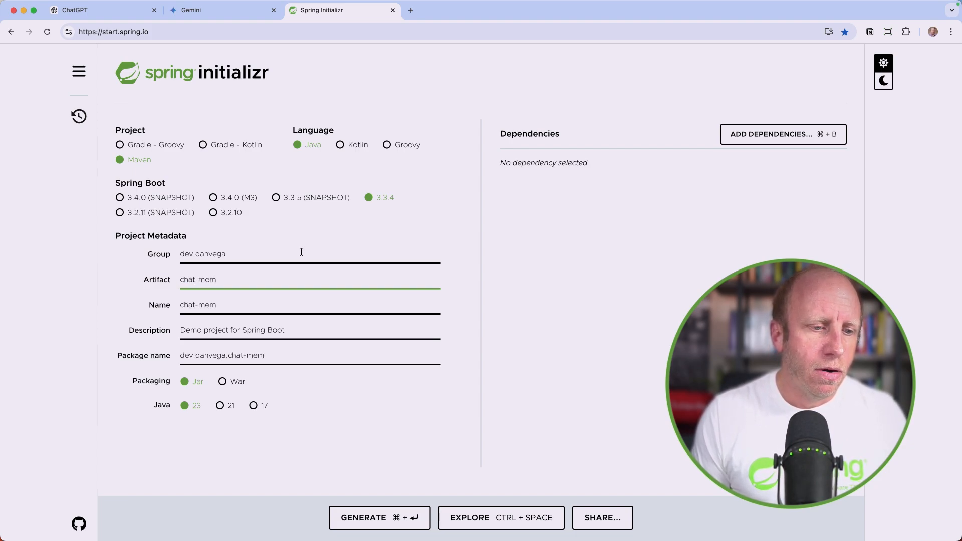
{"action": "type", "text": "ory"}
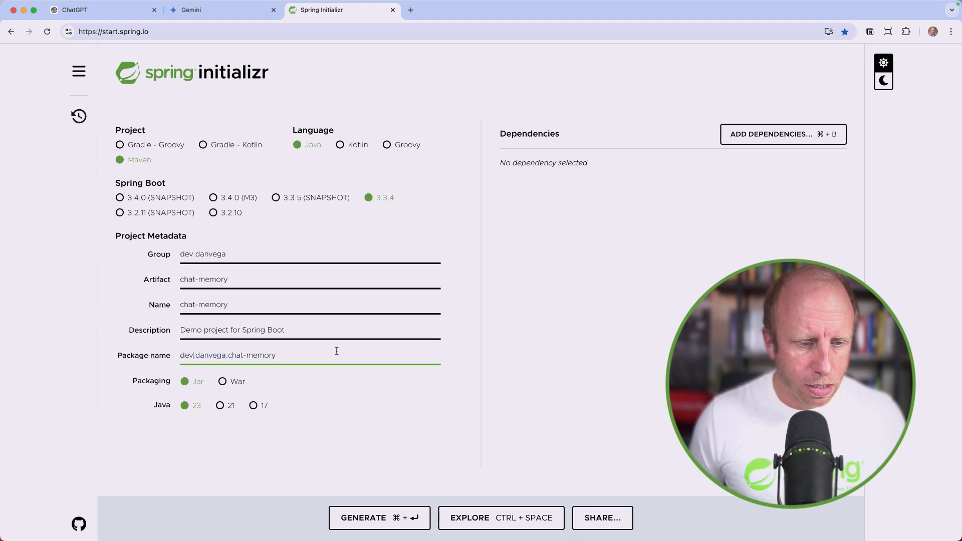
{"action": "key", "text": "Backspace"}
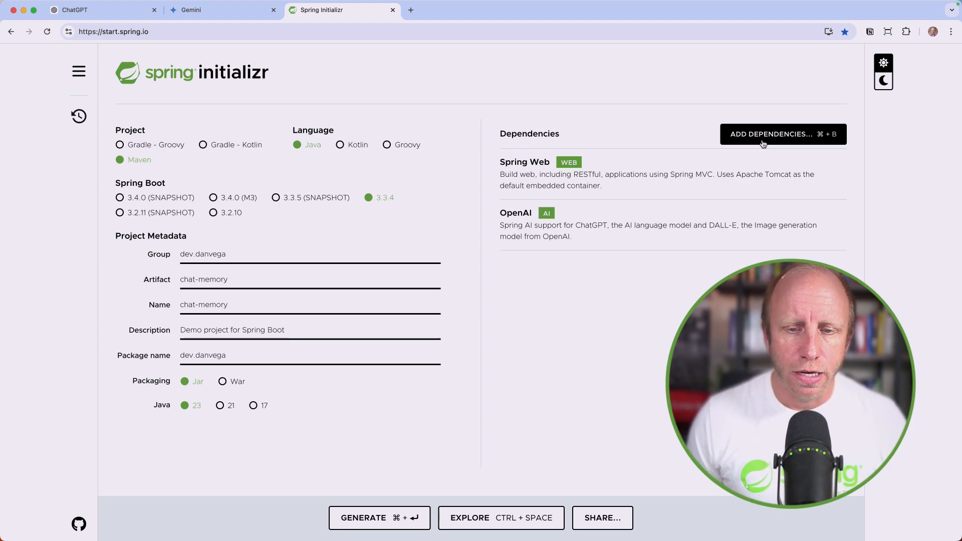
{"action": "mouse_move", "coordinate": [397, 453]}
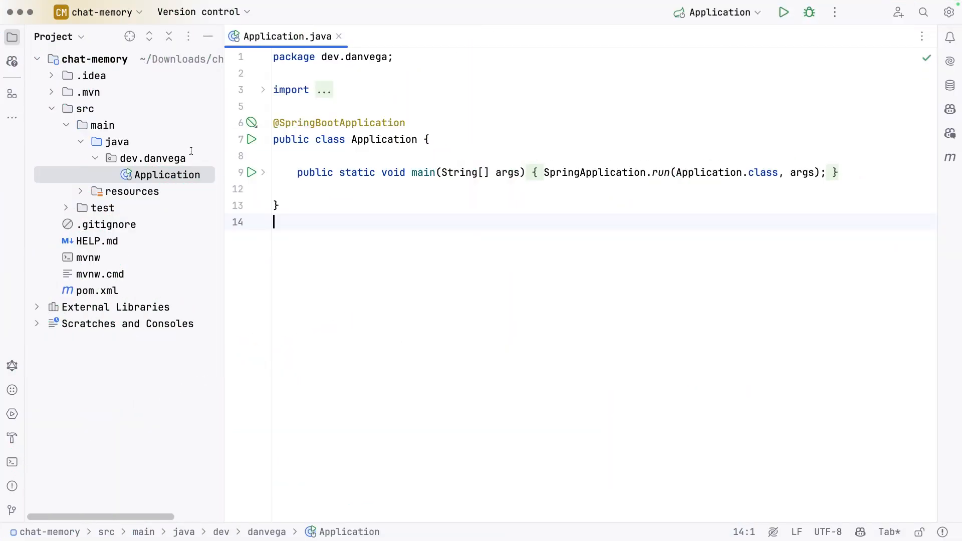
{"action": "mouse_move", "coordinate": [154, 142]}
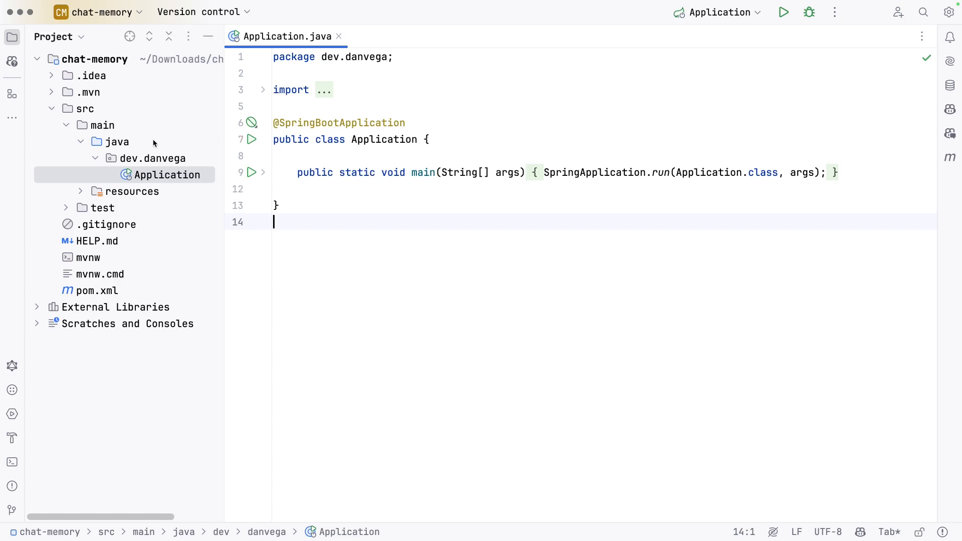
- Open application.properties from src/main/resources in the chat-memory project
{"action": "right_click", "coordinate": [156, 158]}
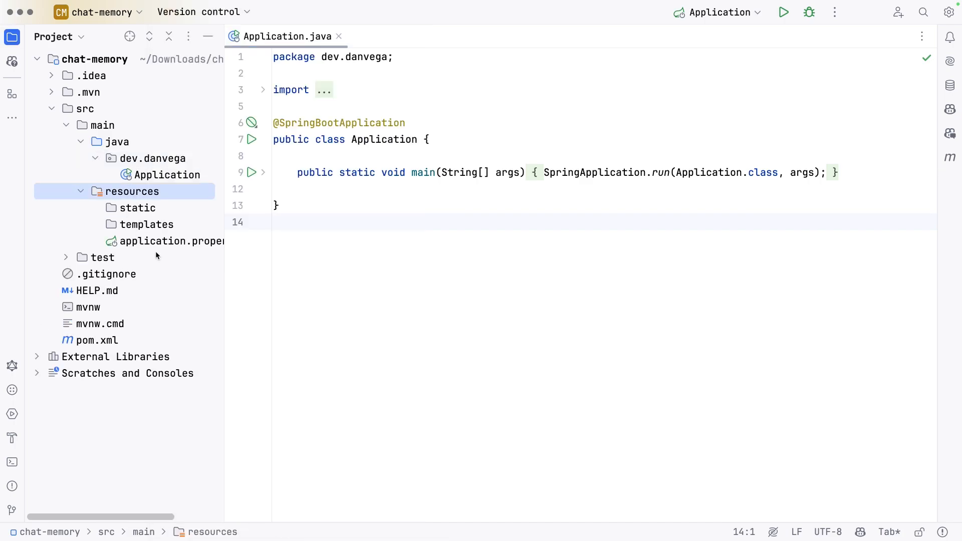
{"action": "double_click", "coordinate": [164, 241]}
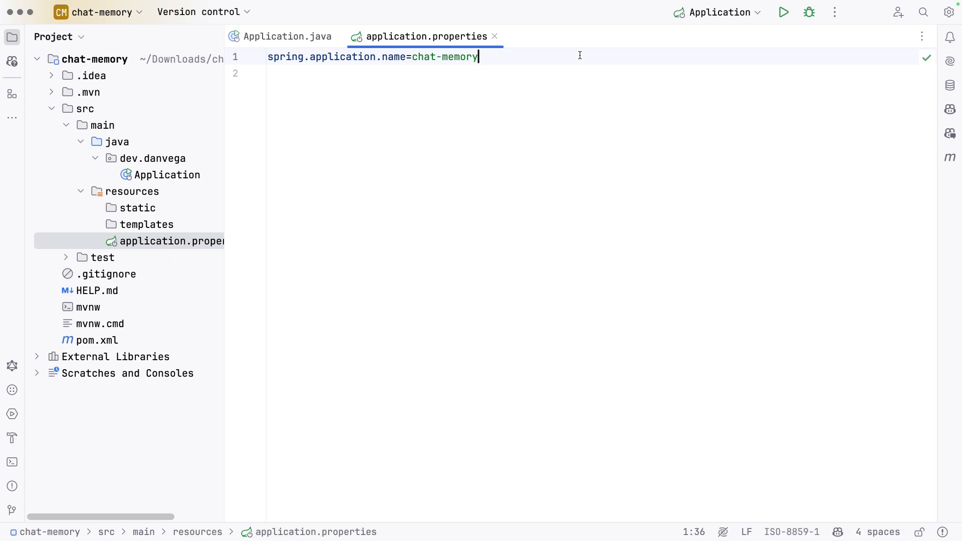
- Set OpenAI model gpt-4o and api-key ${OPENAI_API_KEY} in application.properties and save
{"action": "key", "text": "Return"}
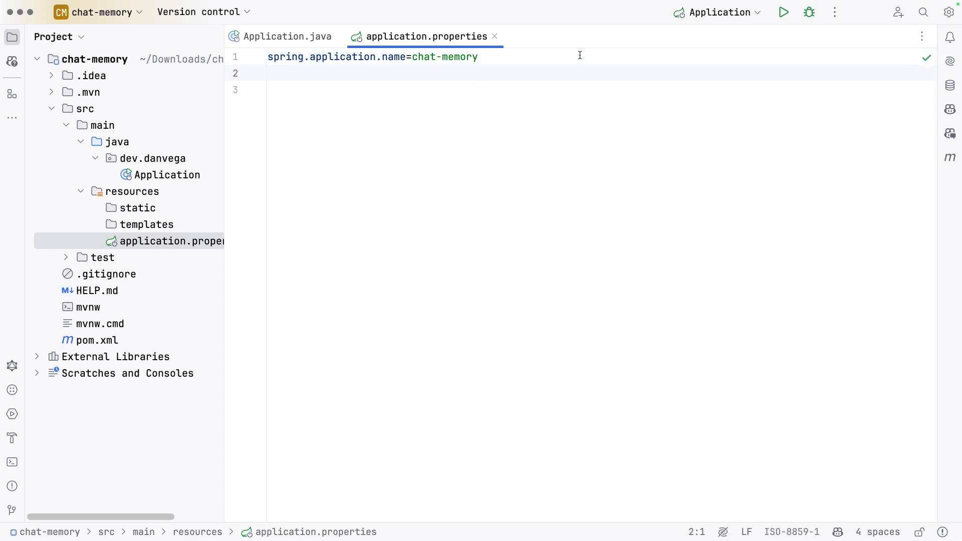
{"action": "type", "text": "openai.chat.options.model="}
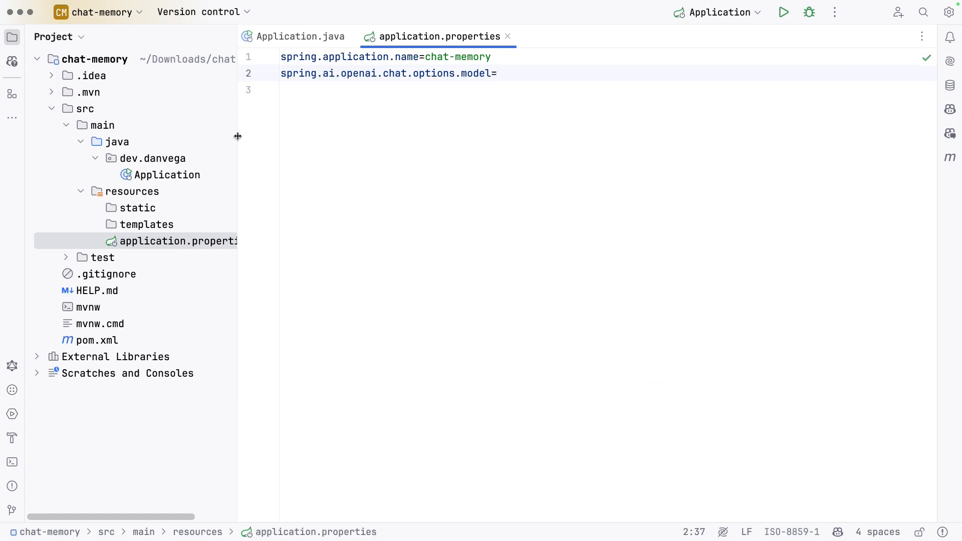
{"action": "type", "text": "4"}
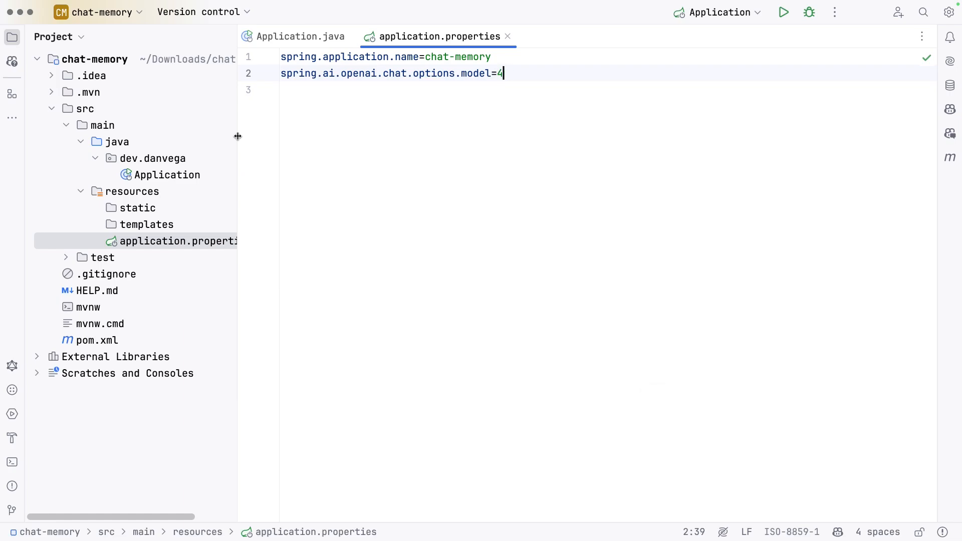
{"action": "type", "text": "gpt-4o"}
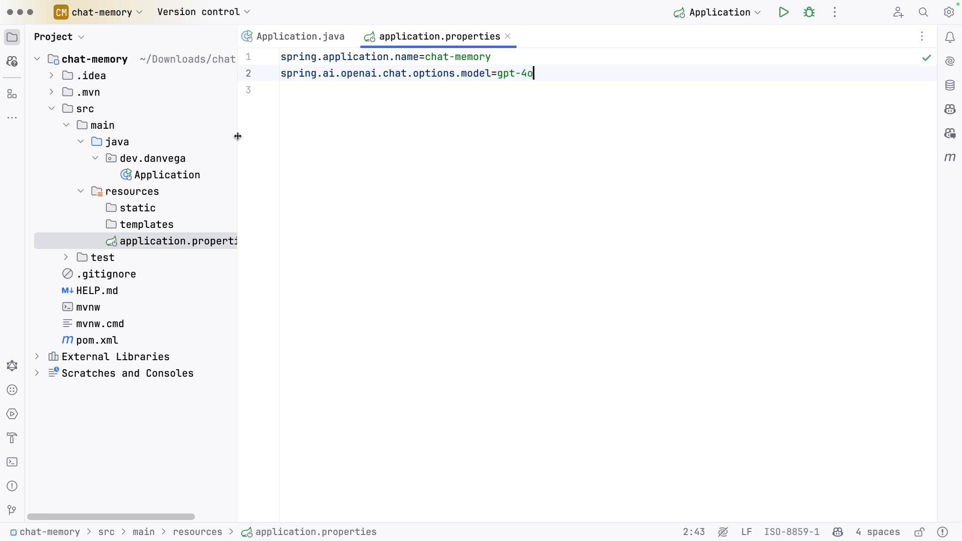
{"action": "type", "text": "openai.api-key="}
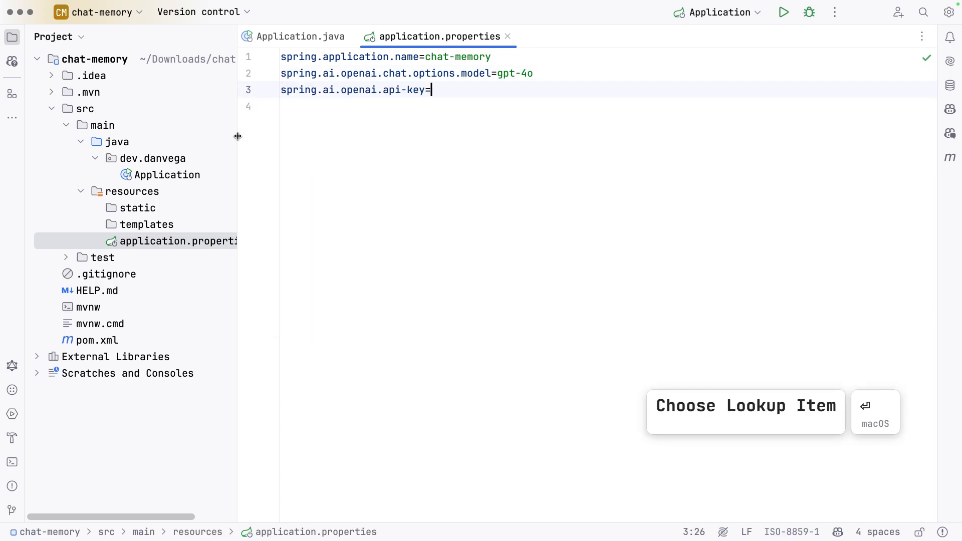
{"action": "type", "text": "$"}
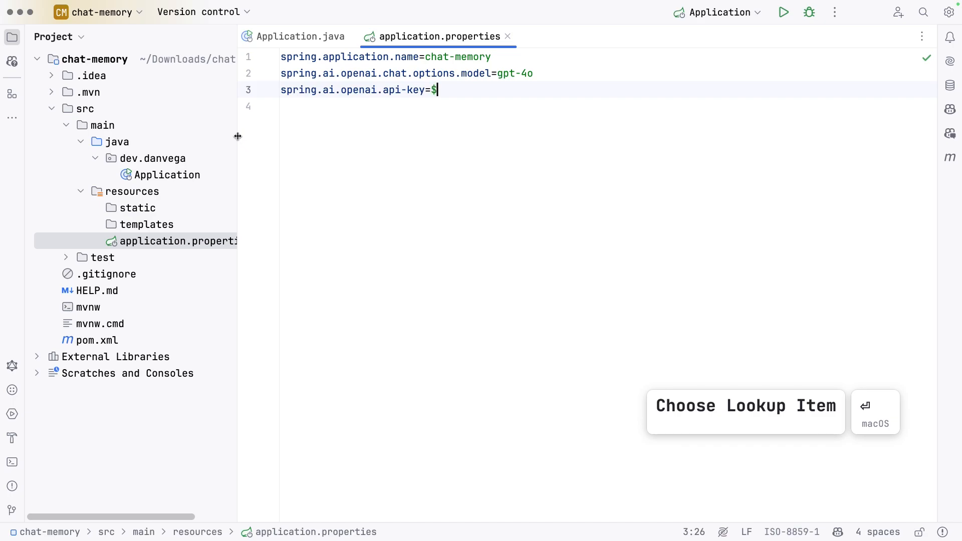
{"action": "type", "text": "{"}
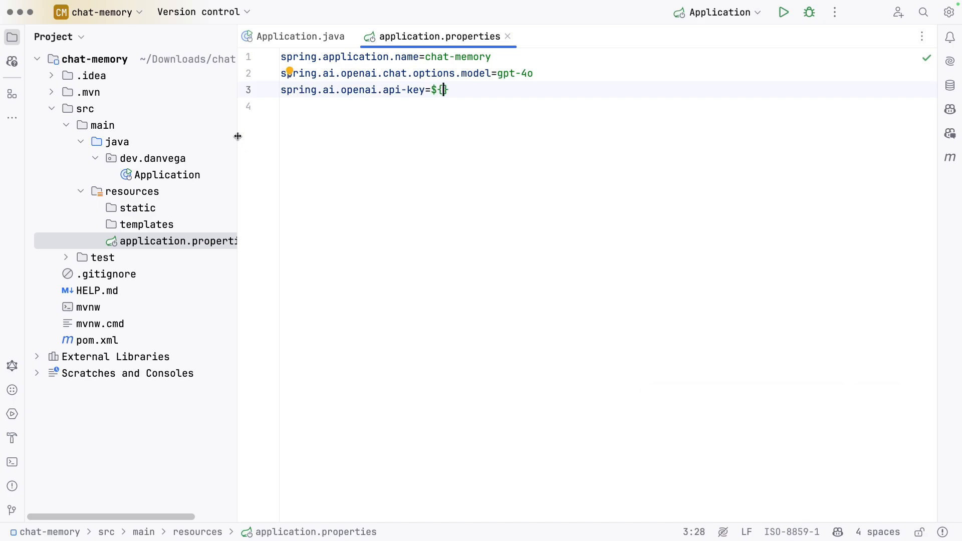
{"action": "type", "text": "OPENAI_API_KE"}
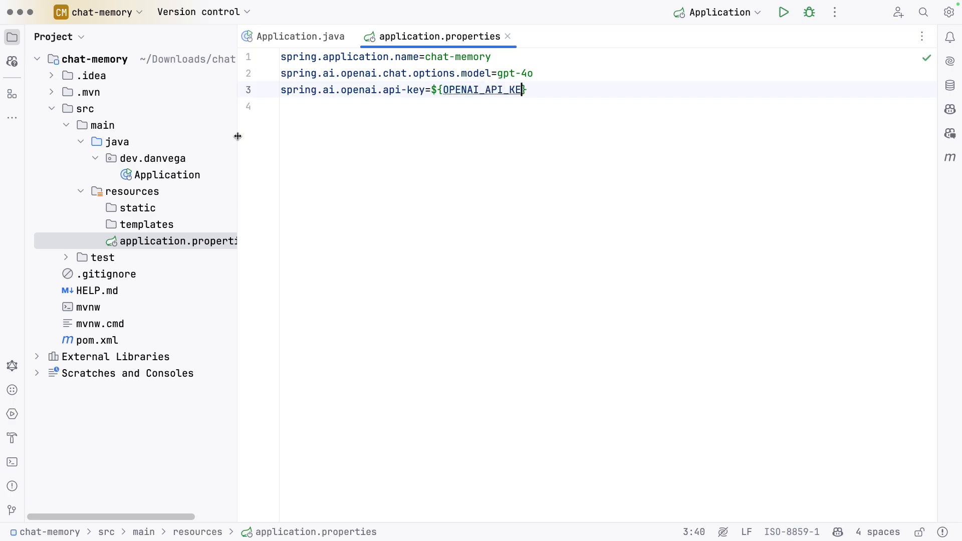
{"action": "key", "text": "cmd+s"}
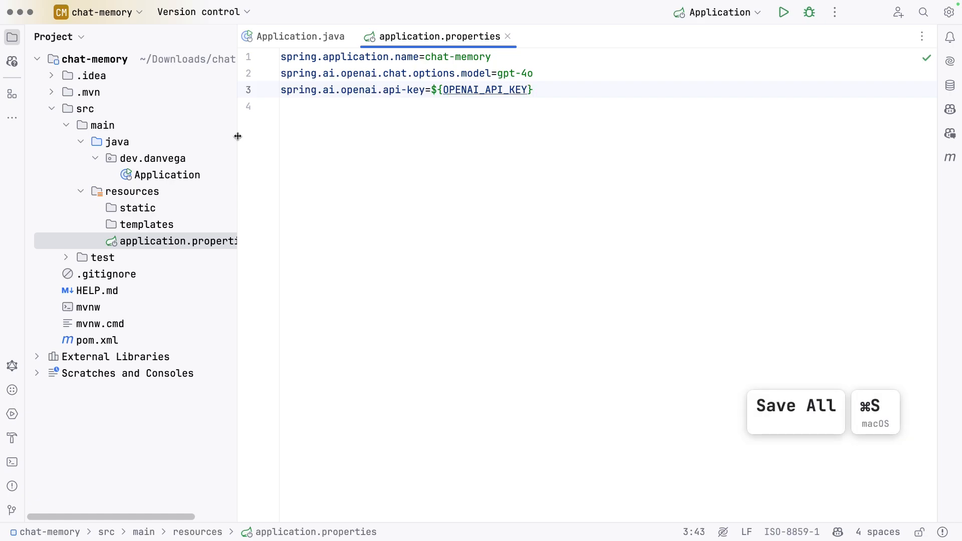
- Begin creating a new Java class in the dev.danvega package
{"action": "right_click", "coordinate": [153, 159]}
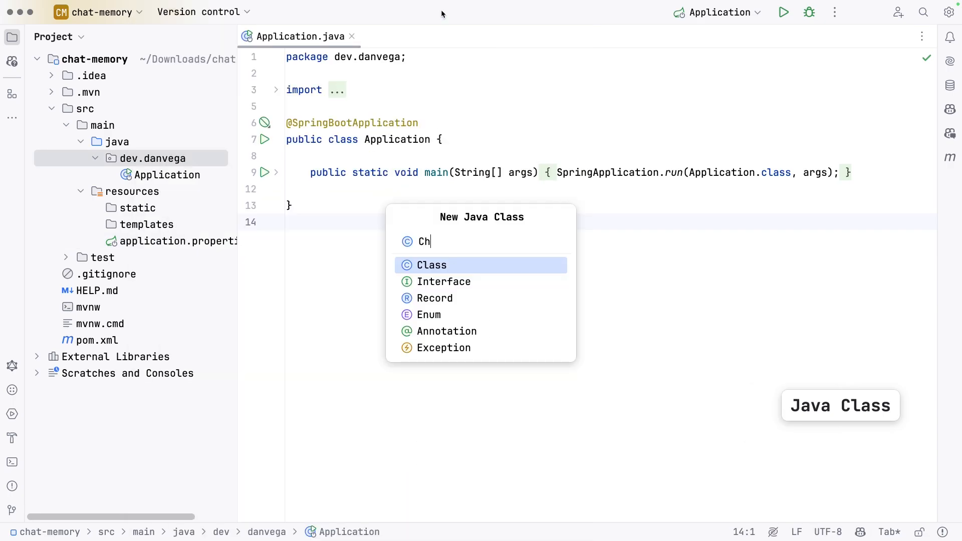
- Create the ChatController class with a private final ChatClient chatClient field
{"action": "type", "text": "atController"}
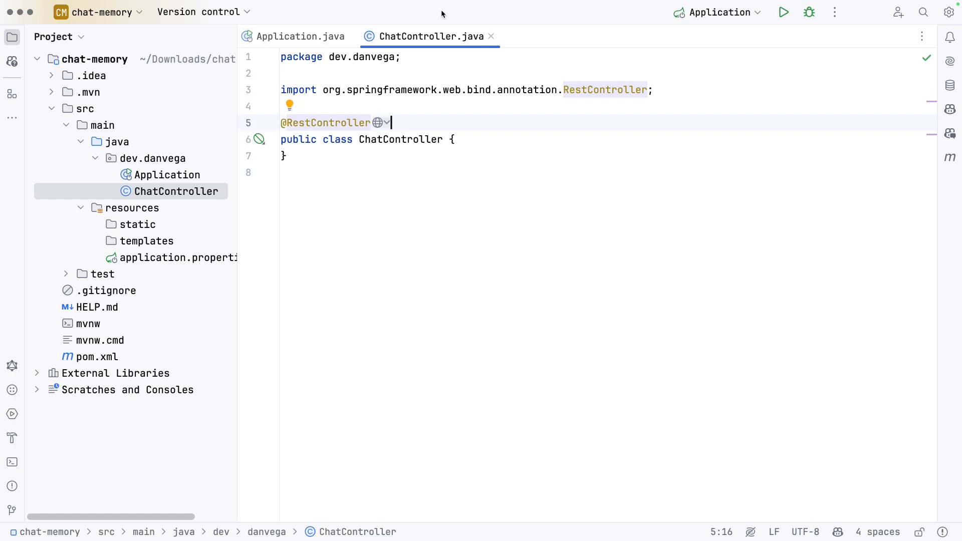
{"action": "left_click", "coordinate": [455, 140]}
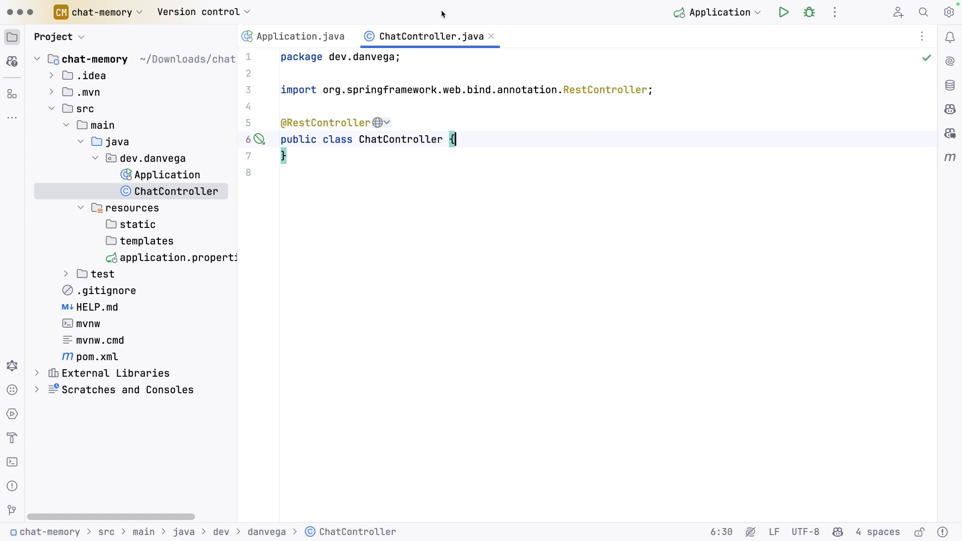
{"action": "key", "text": "Enter"}
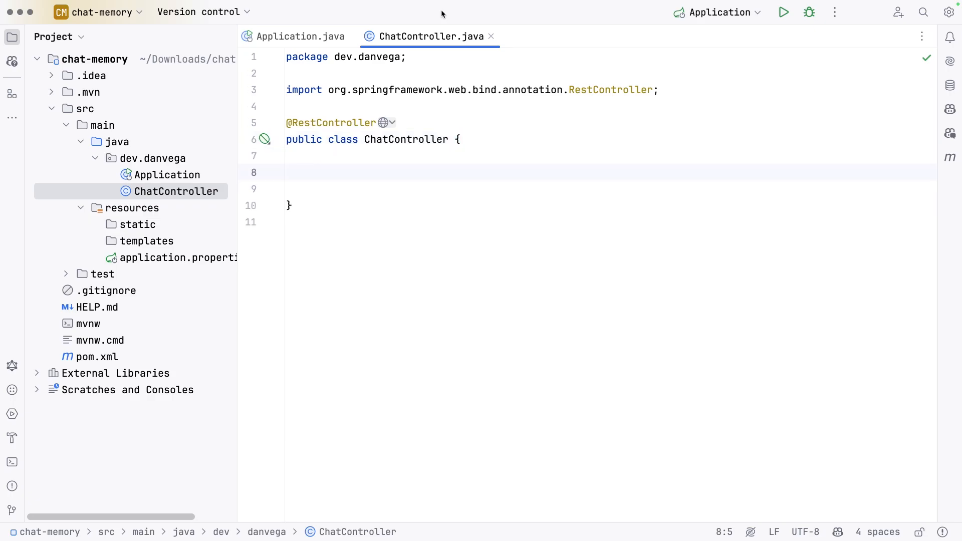
{"action": "type", "text": "private final Chat"}
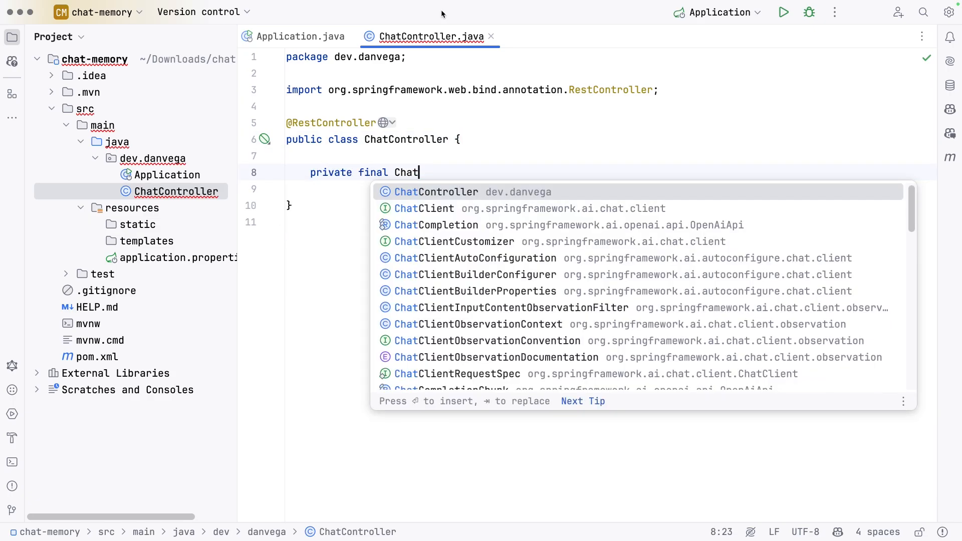
{"action": "left_click", "coordinate": [423, 208]}
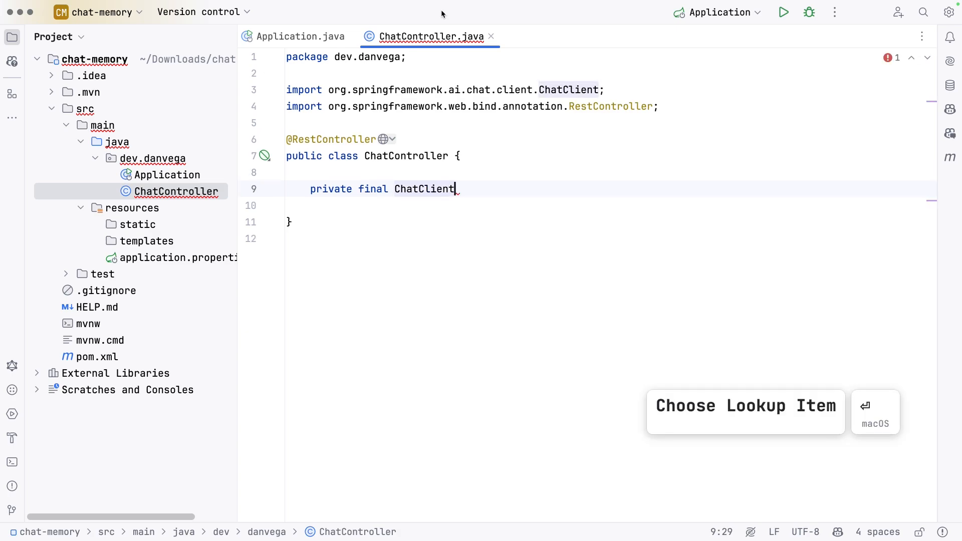
{"action": "type", "text": "chatClient;"}
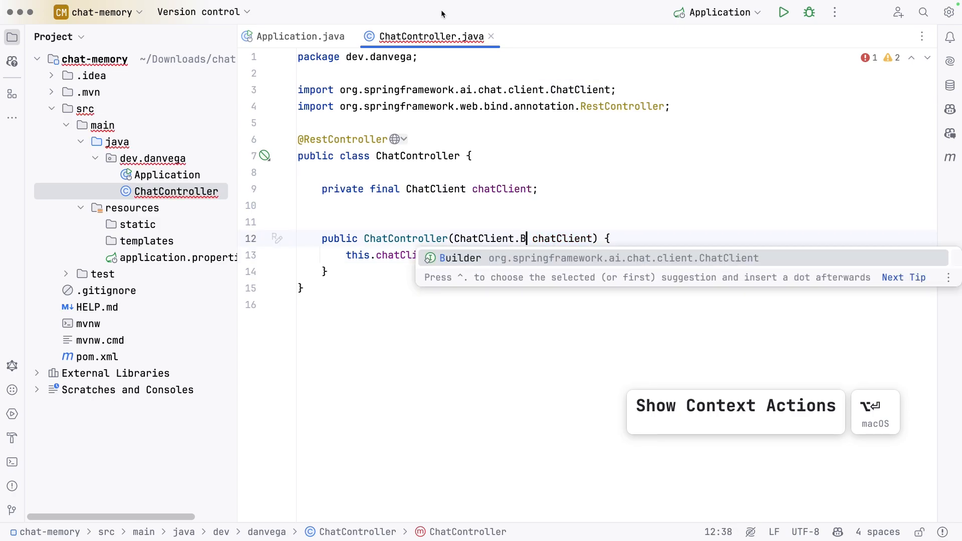
- Add a constructor taking ChatClient.Builder and assigning builder.build() to chatClient
{"action": "key", "text": "Enter"}
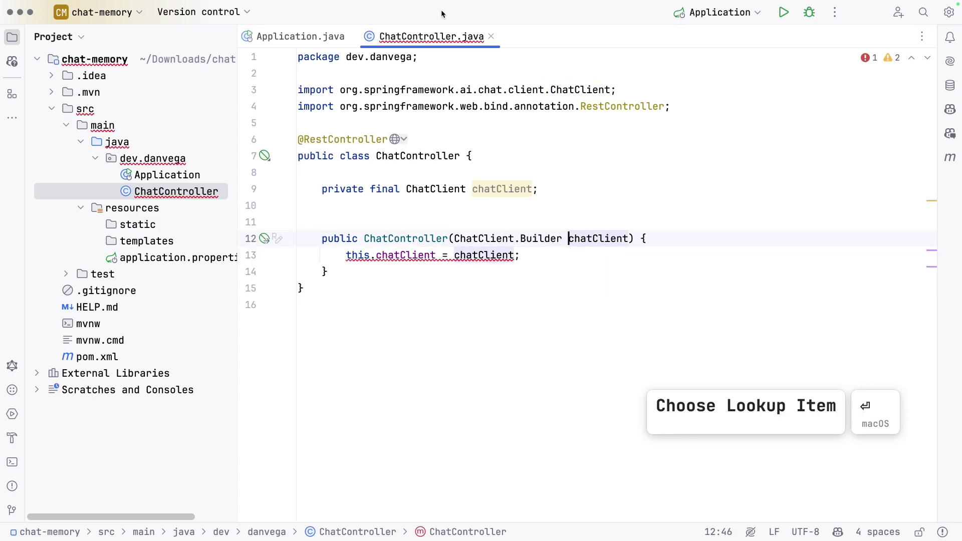
{"action": "type", "text": "builder"}
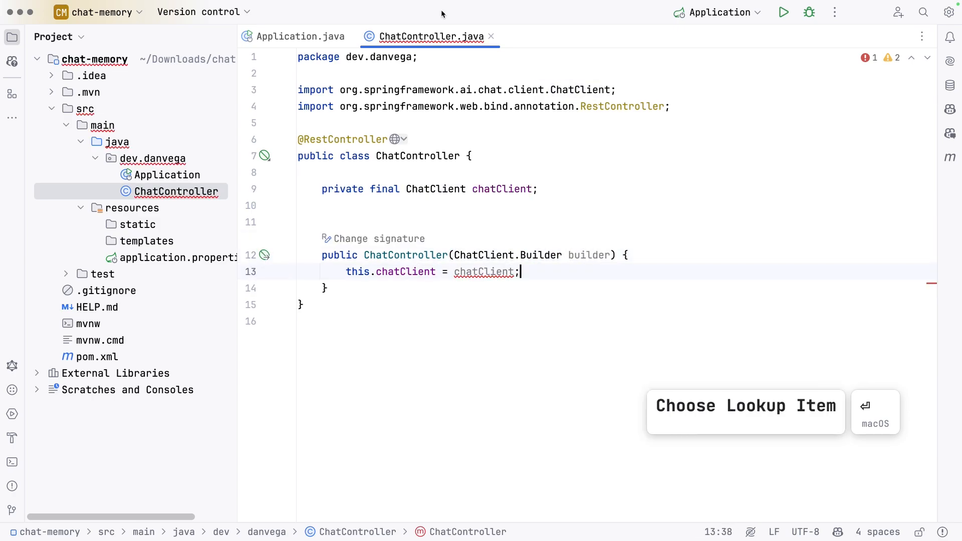
{"action": "type", "text": "builder.build("}
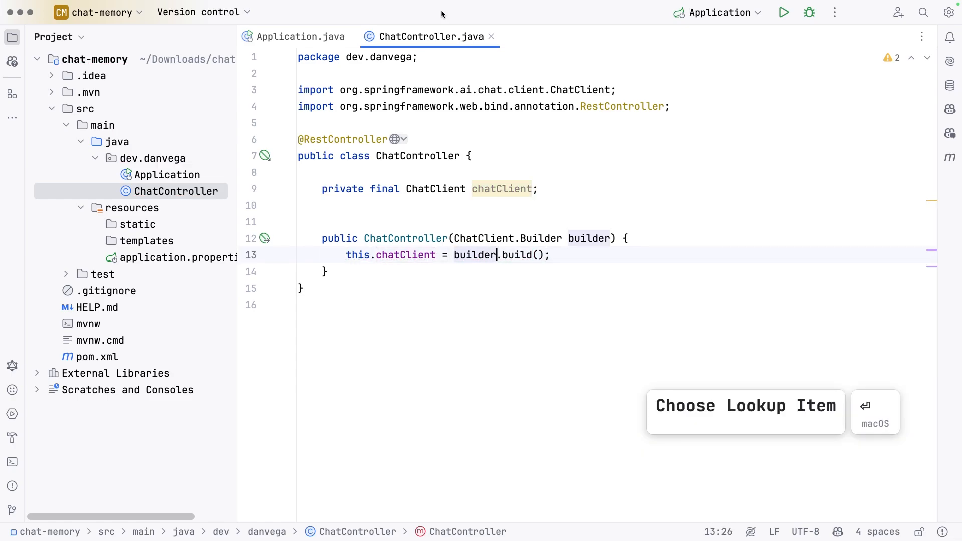
{"action": "key", "text": "Enter"}
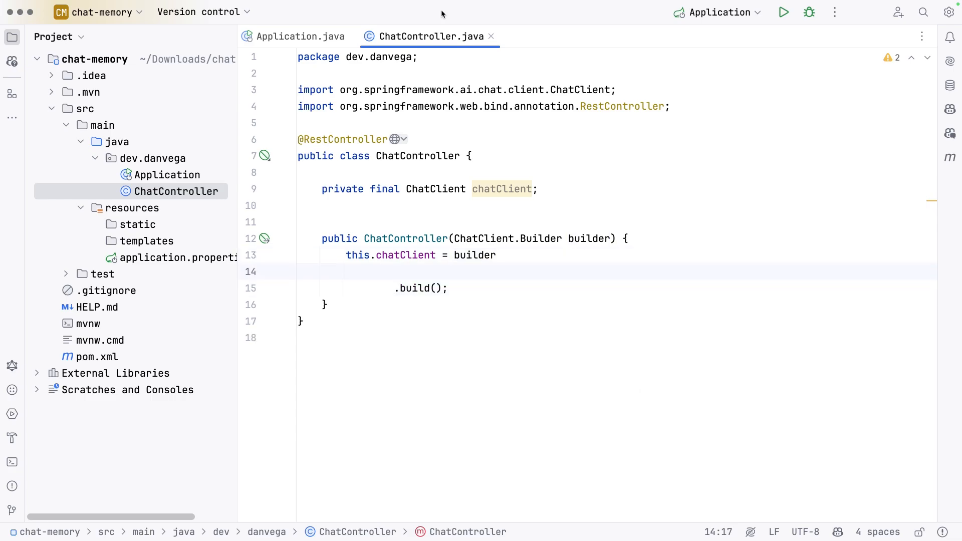
{"action": "left_click", "coordinate": [394, 288]}
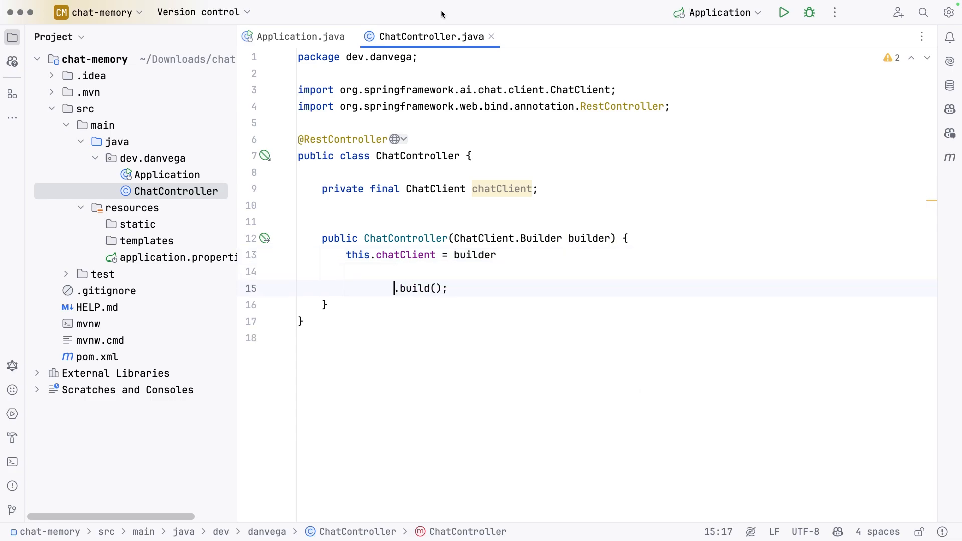
{"action": "key", "text": "cmd+s"}
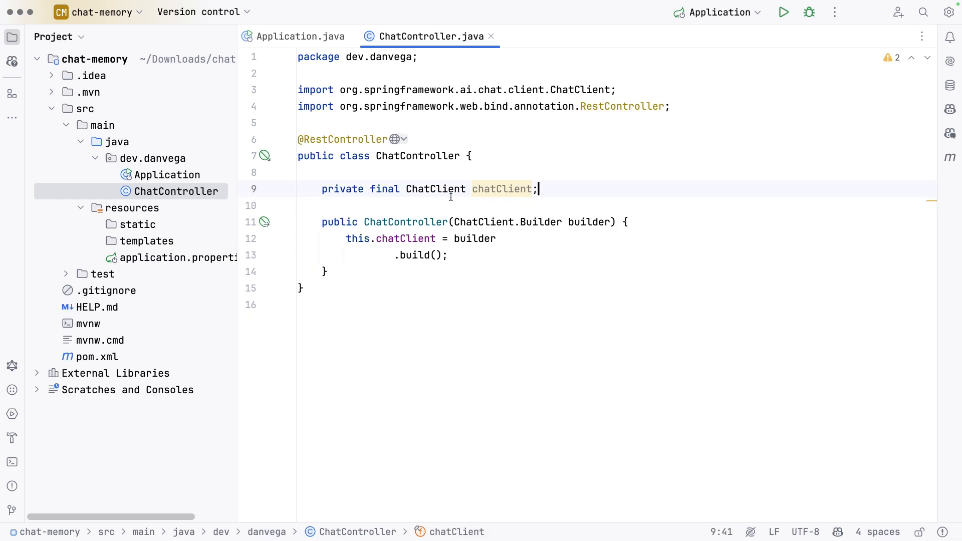
{"action": "mouse_move", "coordinate": [436, 189]}
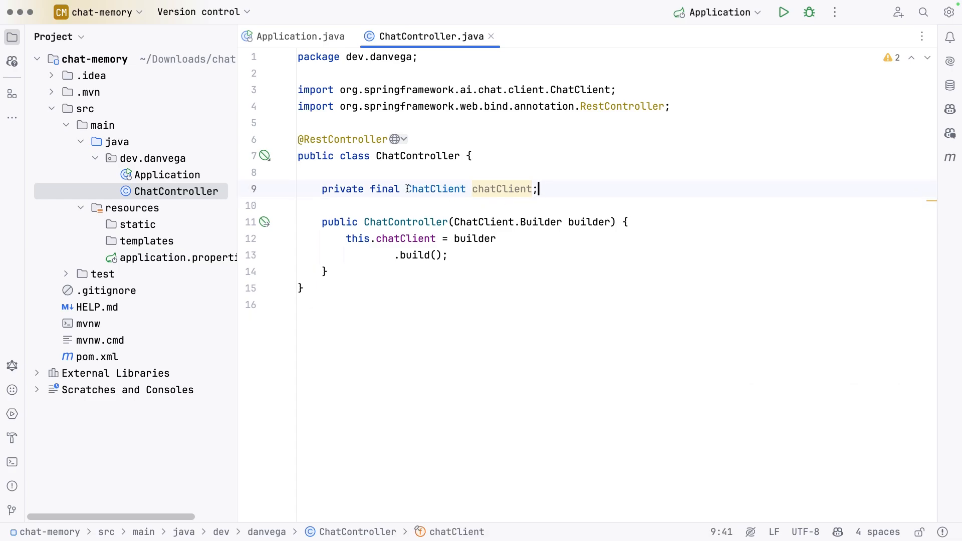
{"action": "mouse_move", "coordinate": [435, 189]}
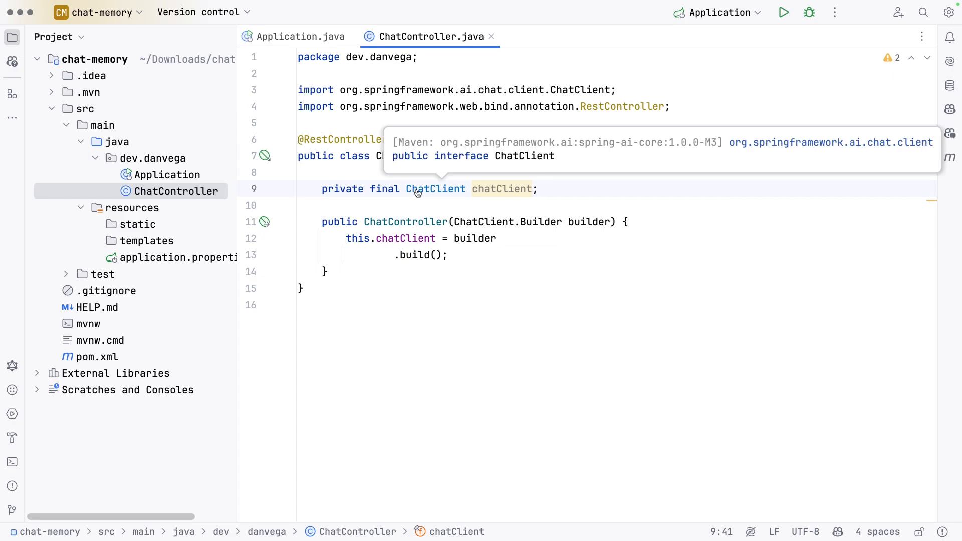
{"action": "left_click", "coordinate": [436, 189]}
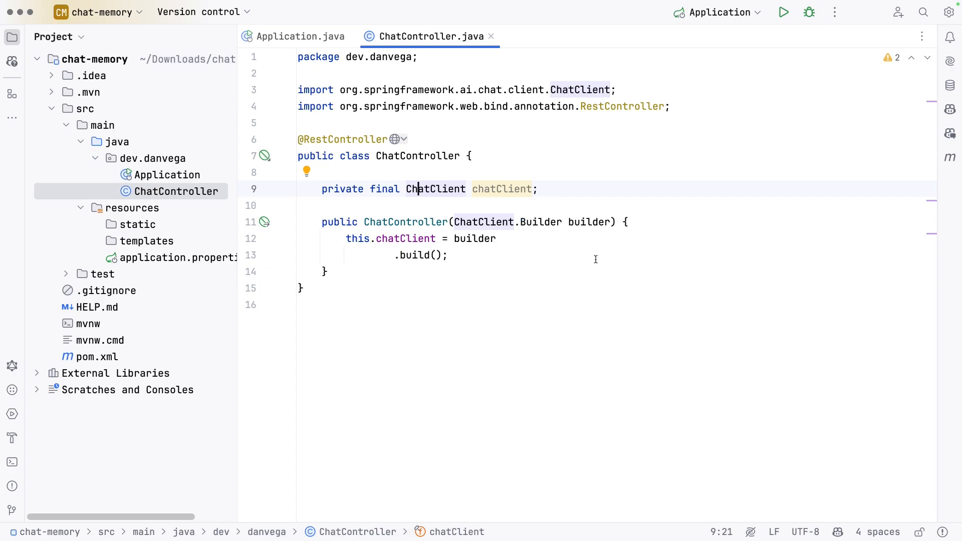
{"action": "left_click", "coordinate": [327, 271]}
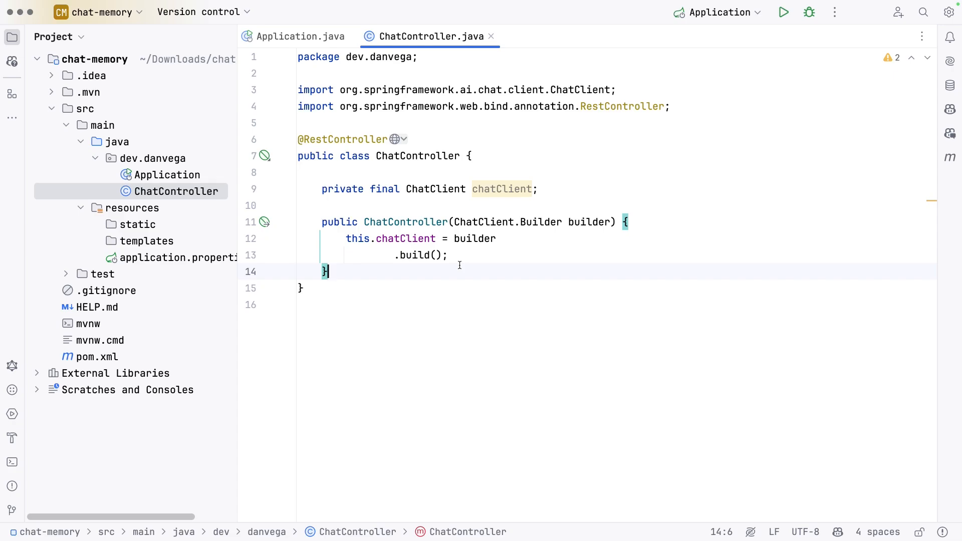
{"action": "mouse_move", "coordinate": [468, 179]}
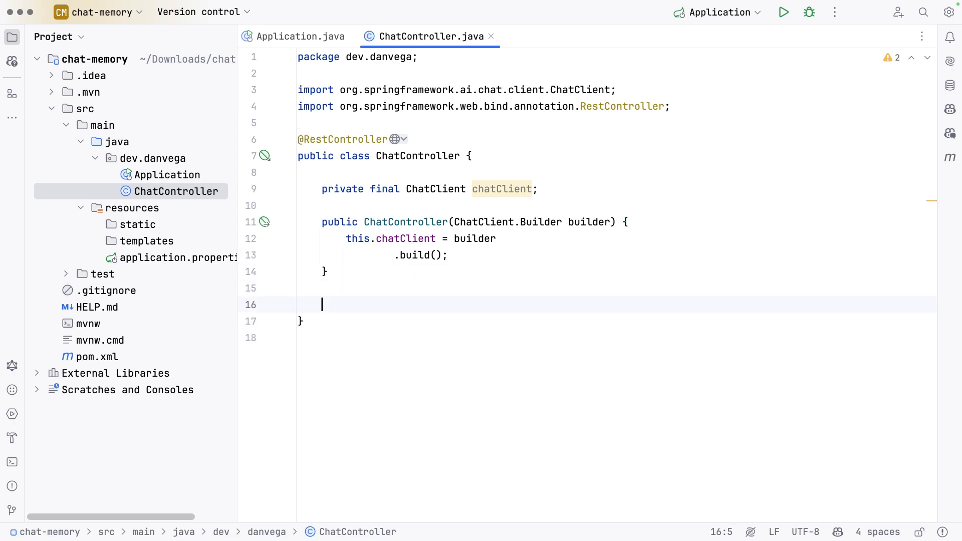
{"action": "type", "text": "@GetMapping(\"/"}
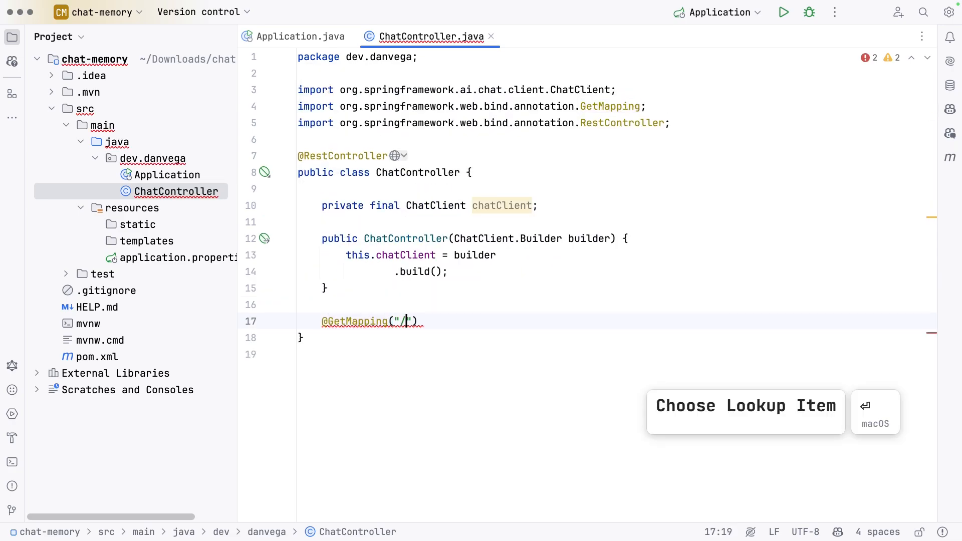
{"action": "type", "text": "publi"}
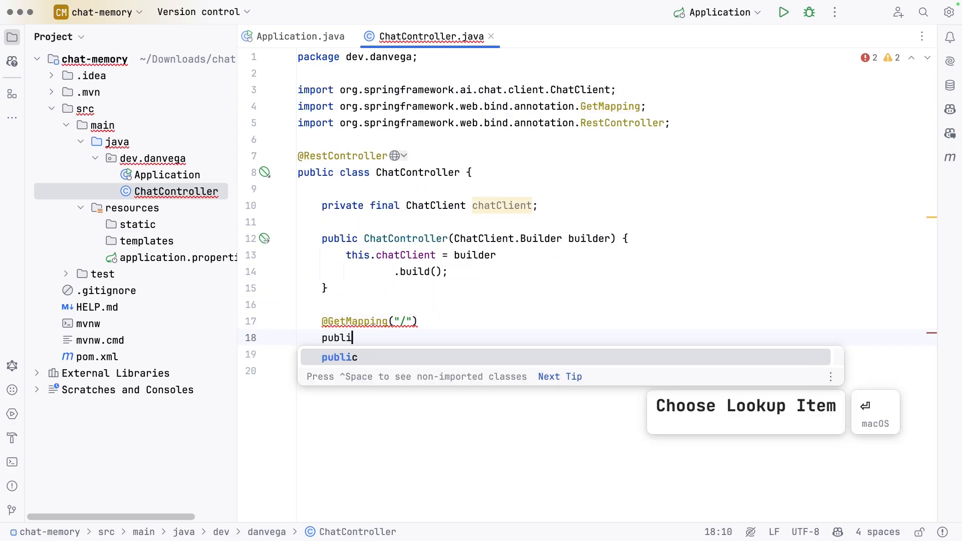
{"action": "type", "text": "String"}
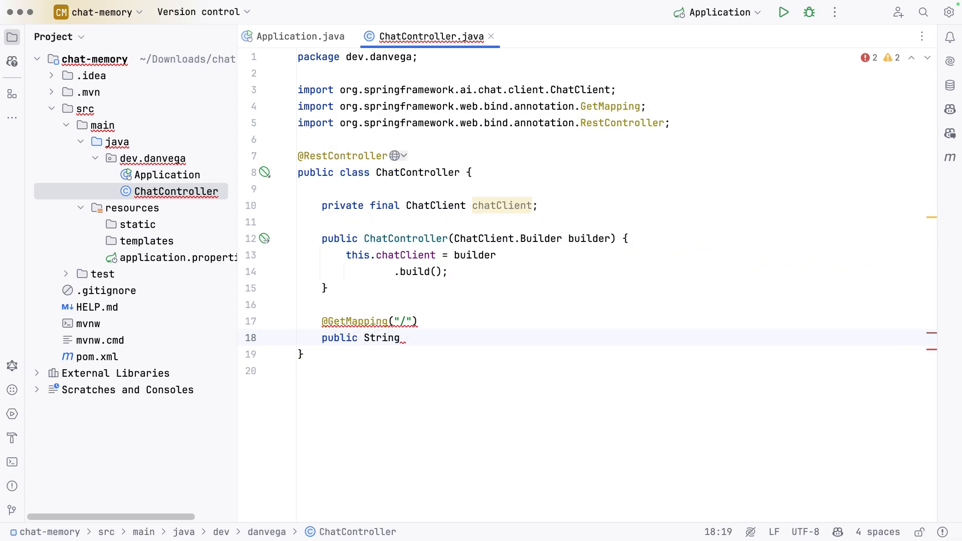
{"action": "type", "text": "home() {"}
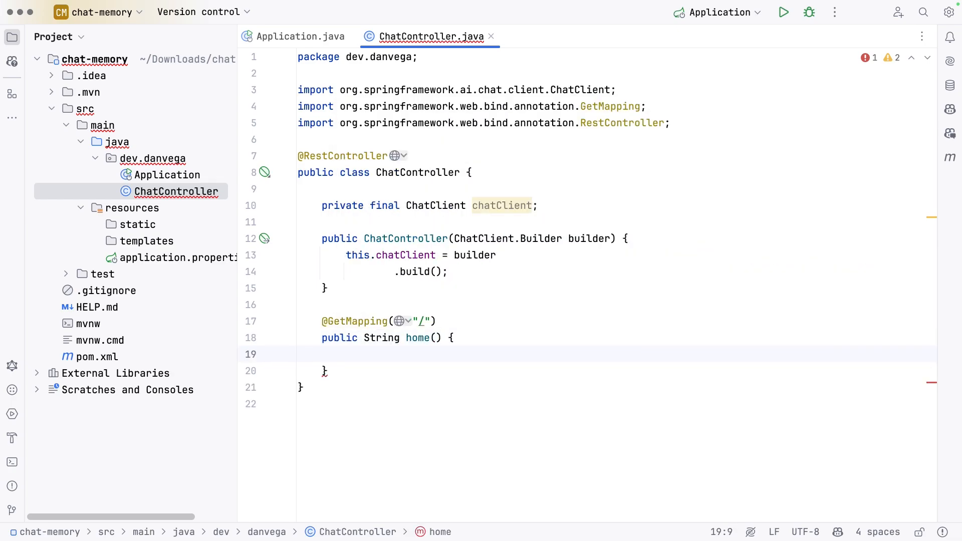
{"action": "type", "text": "return chatClient.prompt("}
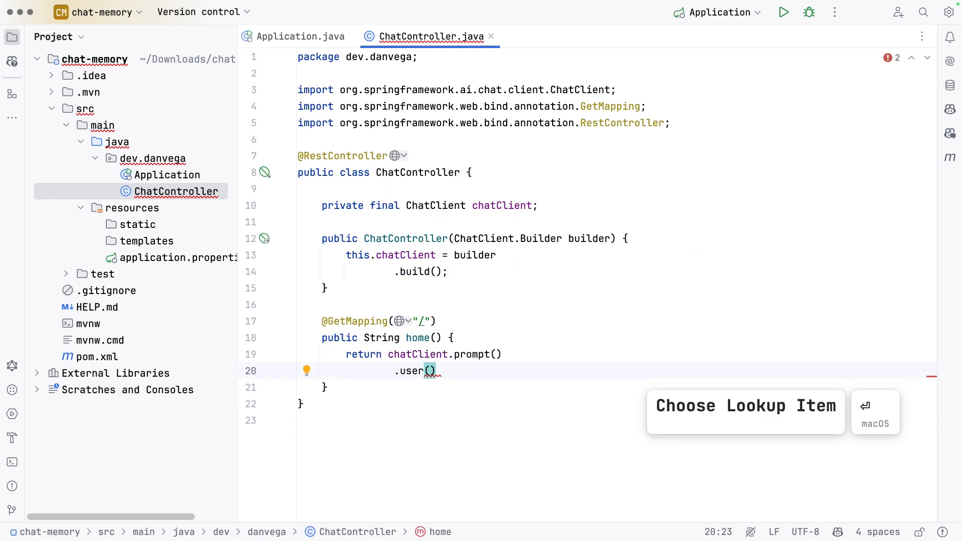
{"action": "key", "text": "Escape"}
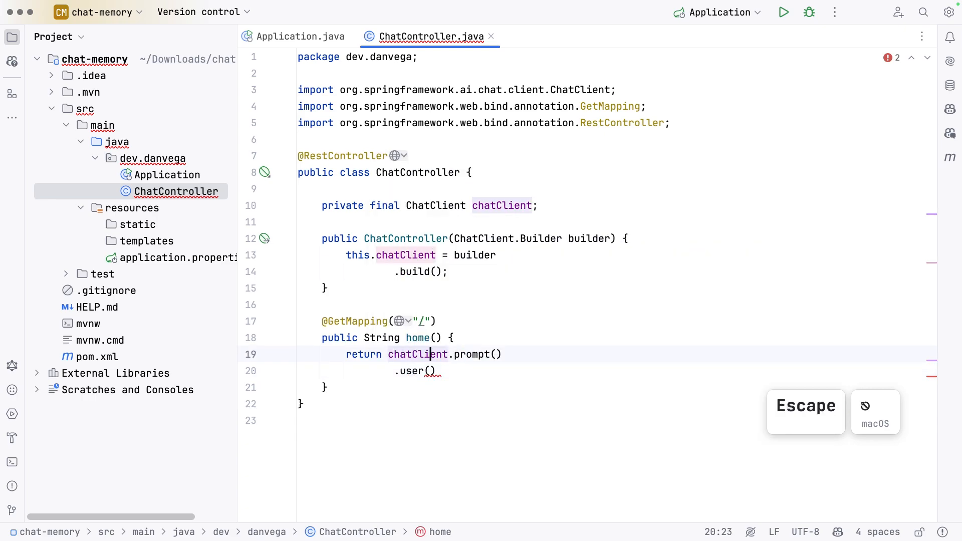
{"action": "type", "text": "@RequestPara"}
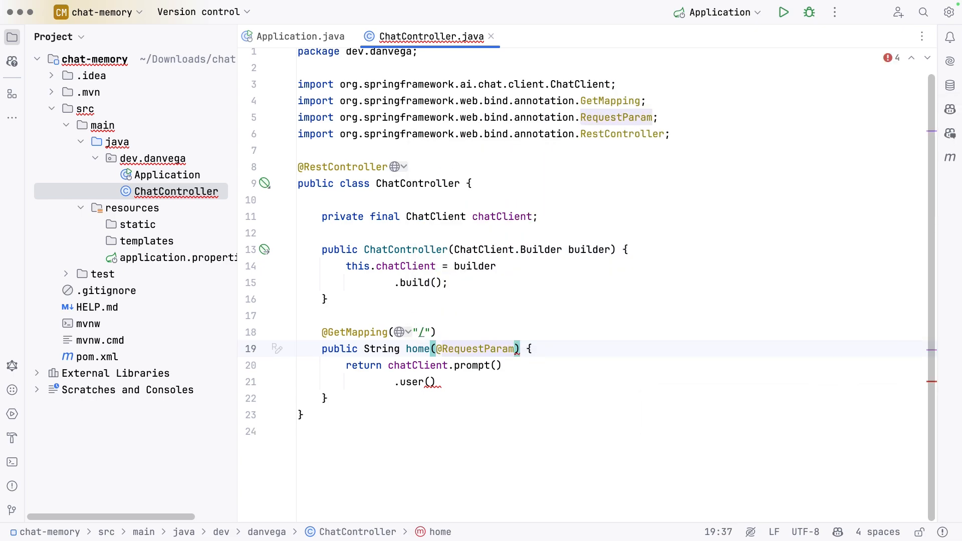
{"action": "type", "text": "me"}
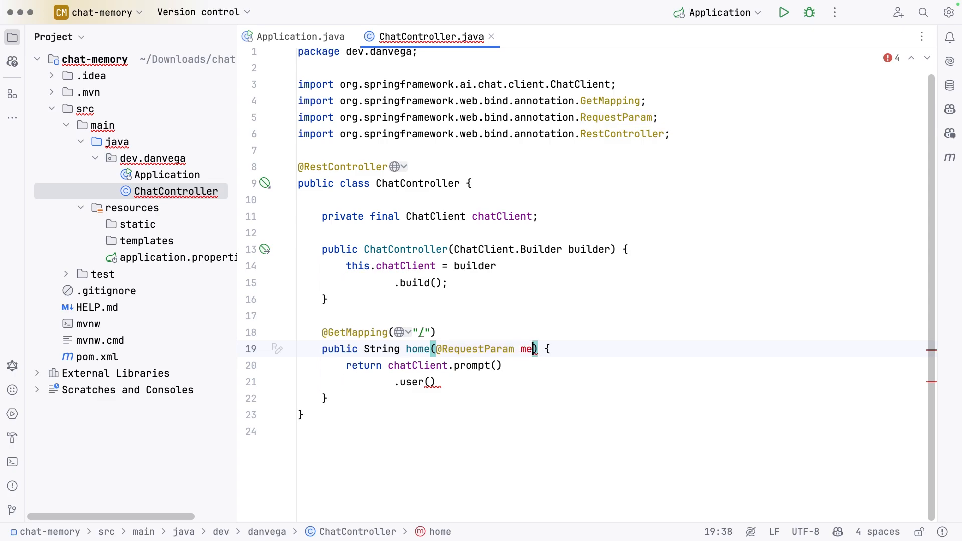
{"action": "type", "text": "String message"}
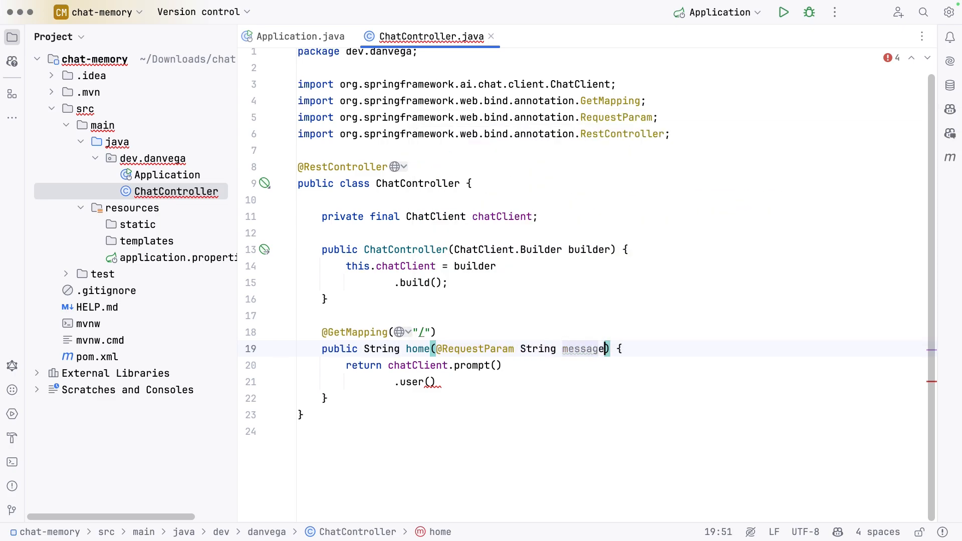
{"action": "type", "text": "message"}
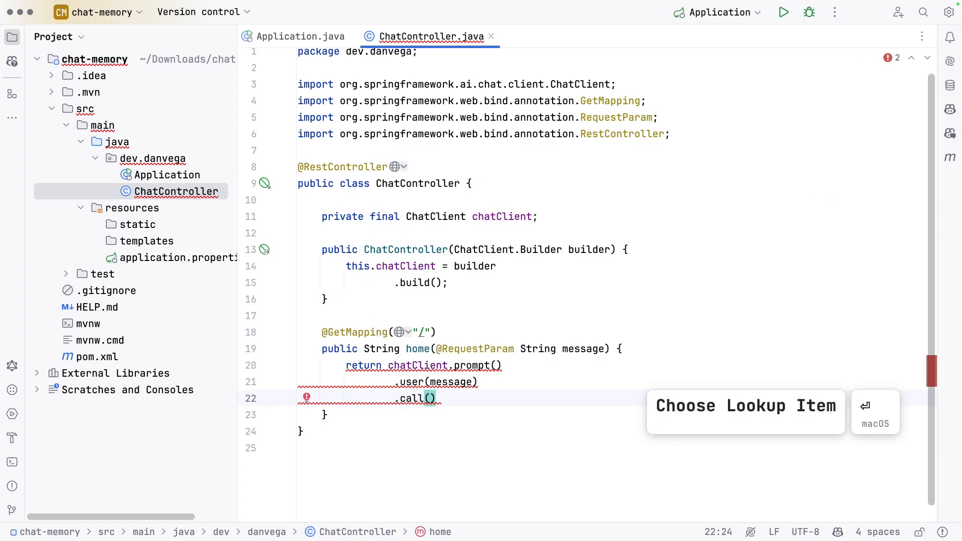
{"action": "type", "text": ".content();"}
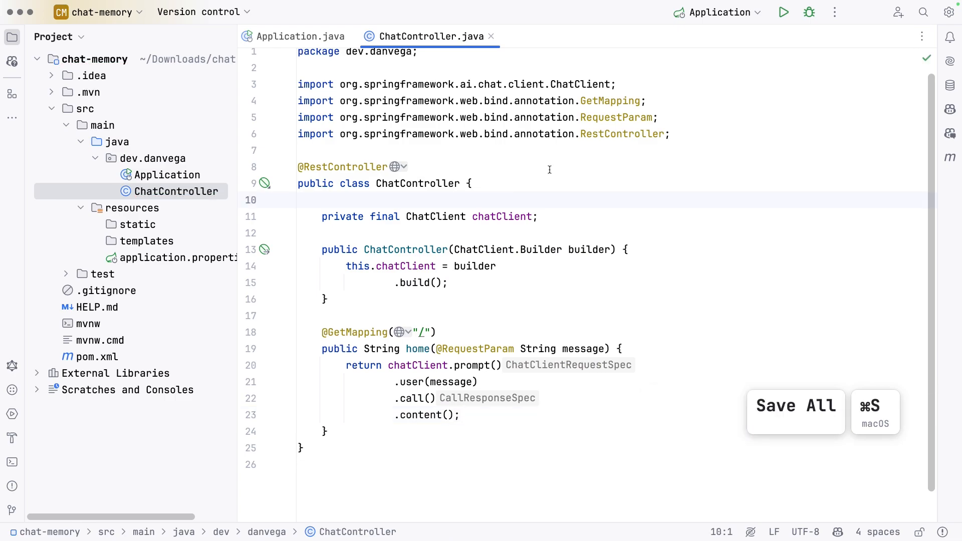
{"action": "mouse_move", "coordinate": [784, 12]}
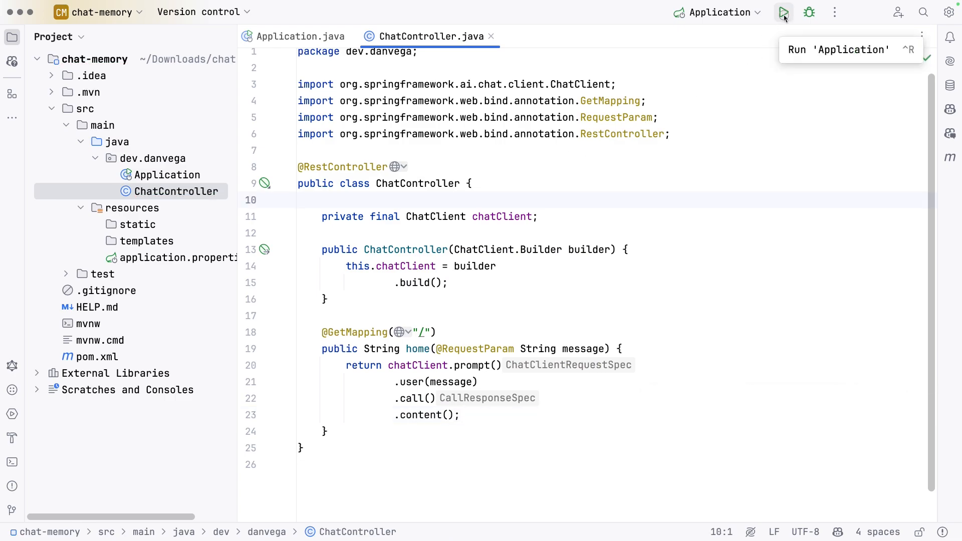
- Run the Spring application so Tomcat starts on port 8080 and open the terminal
{"action": "left_click", "coordinate": [784, 12]}
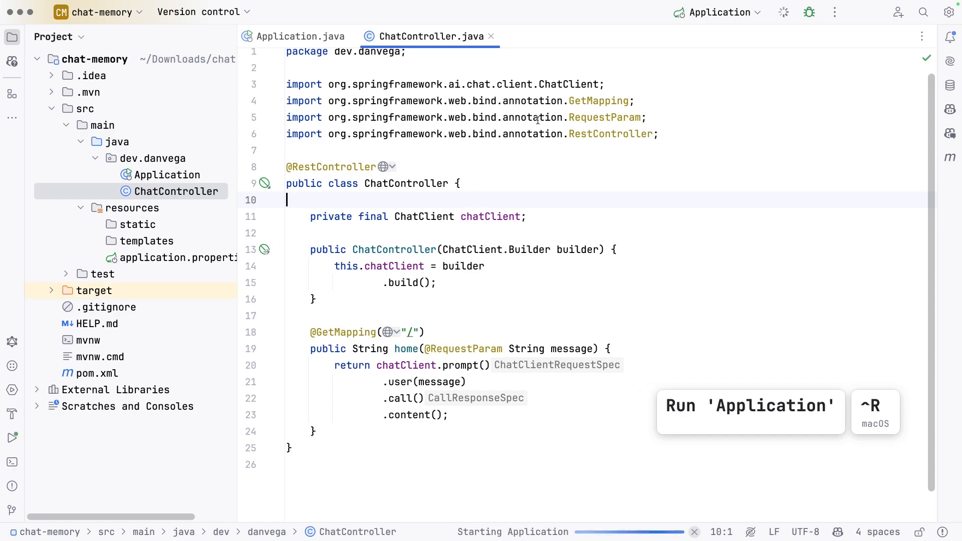
{"action": "left_click", "coordinate": [784, 12]}
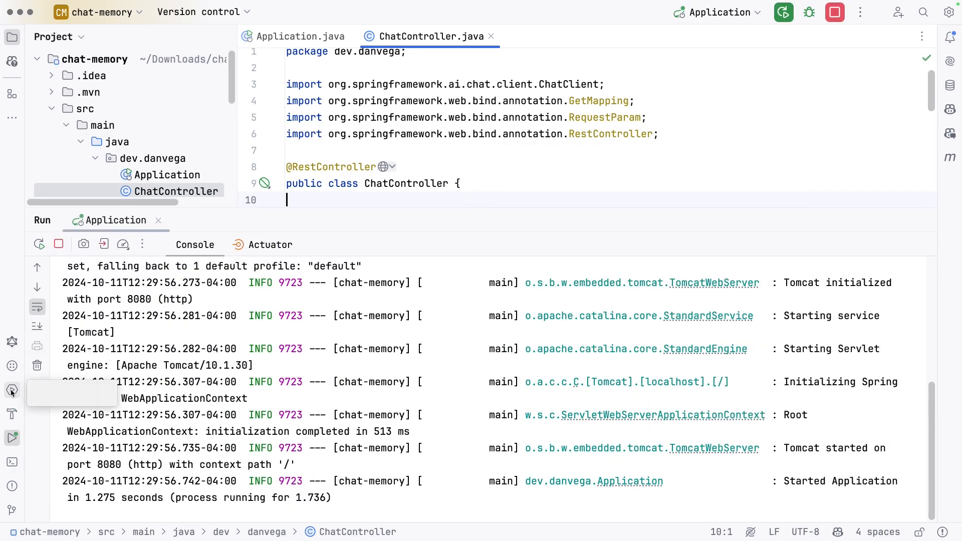
{"action": "mouse_move", "coordinate": [12, 462]}
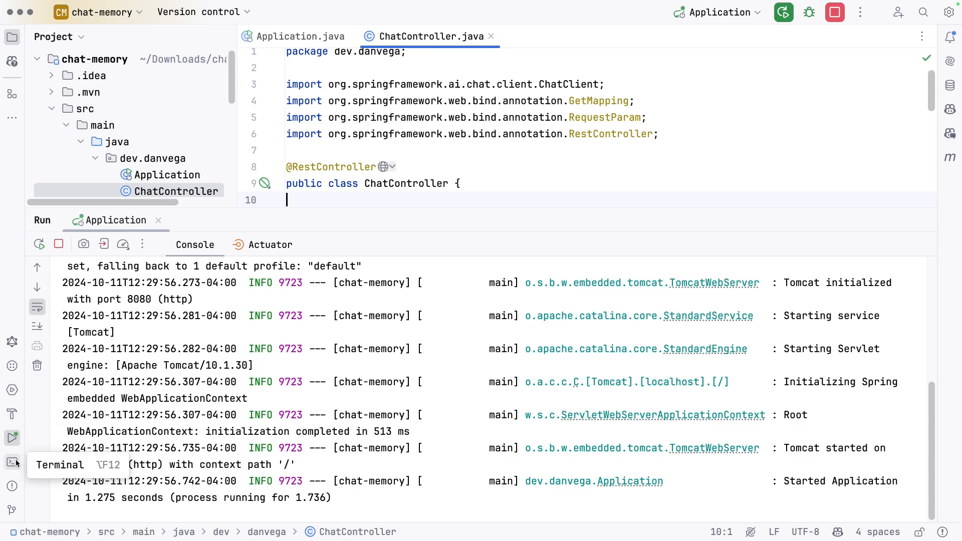
{"action": "left_click", "coordinate": [12, 462]}
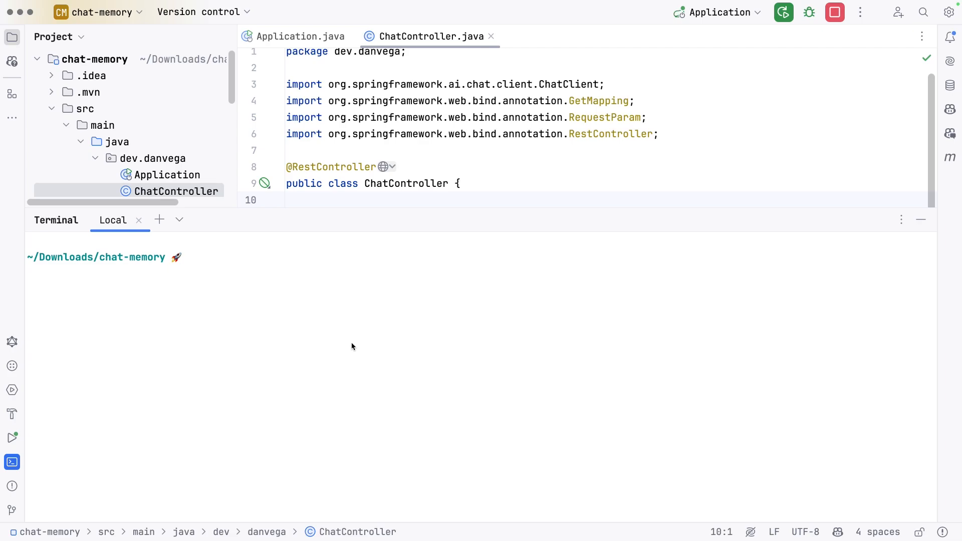
- Send http :8080 message="My name is D…", get a 405 error, then clear the terminal
{"action": "type", "text": "http"}
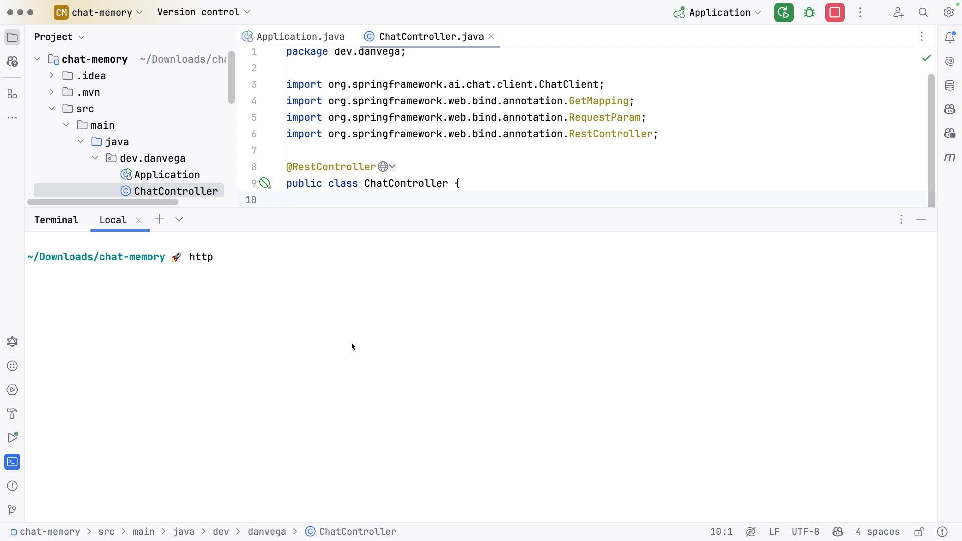
{"action": "type", "text": ":80"}
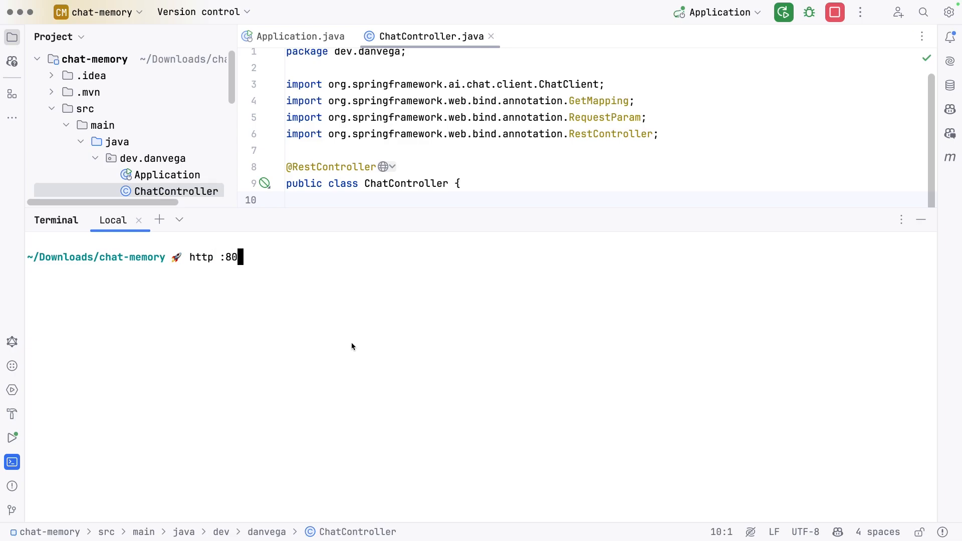
{"action": "type", "text": "80"}
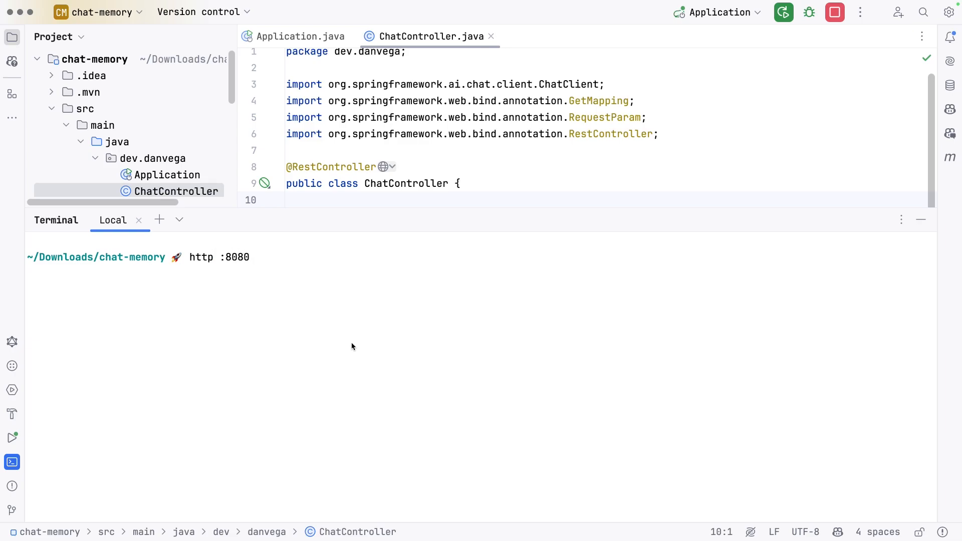
{"action": "type", "text": "m"}
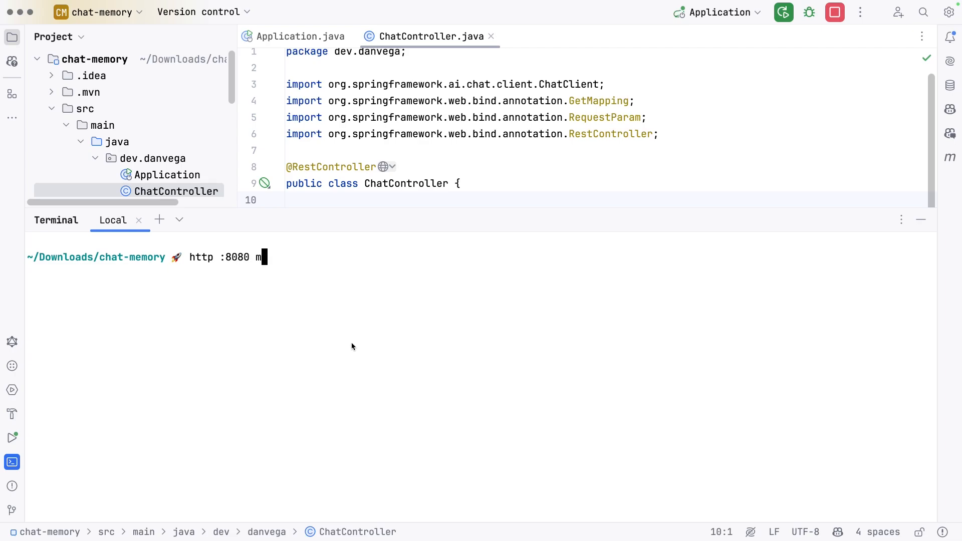
{"action": "type", "text": "essage=\""}
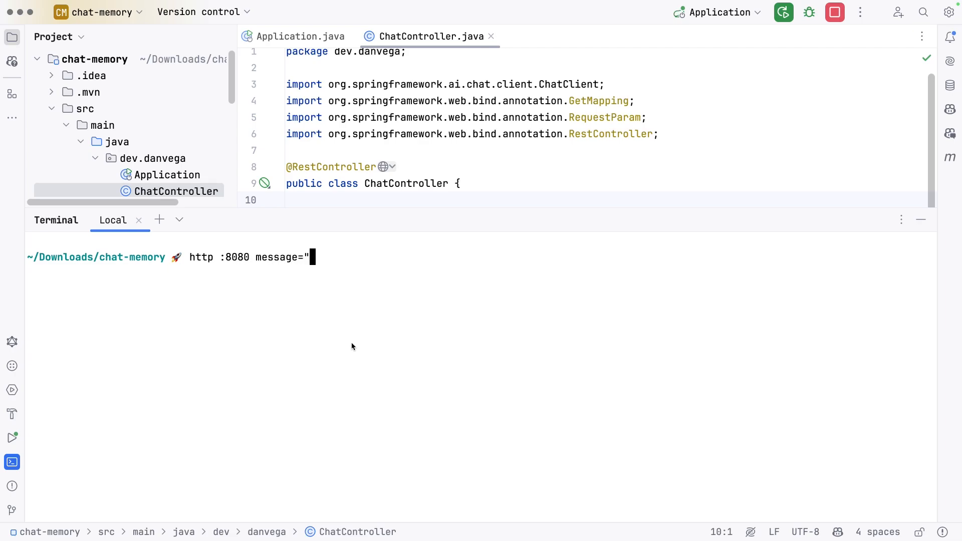
{"action": "type", "text": "My name is D"}
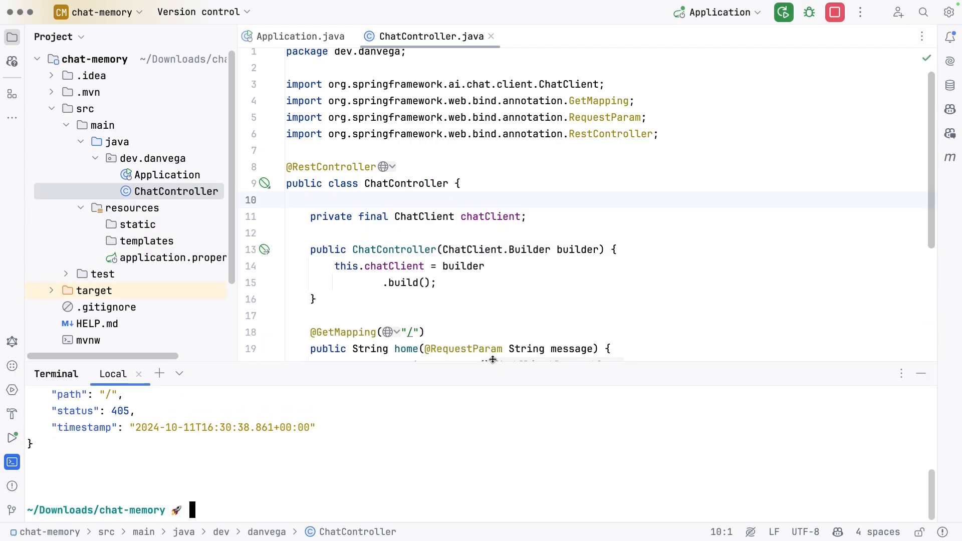
{"action": "type", "text": "clear"}
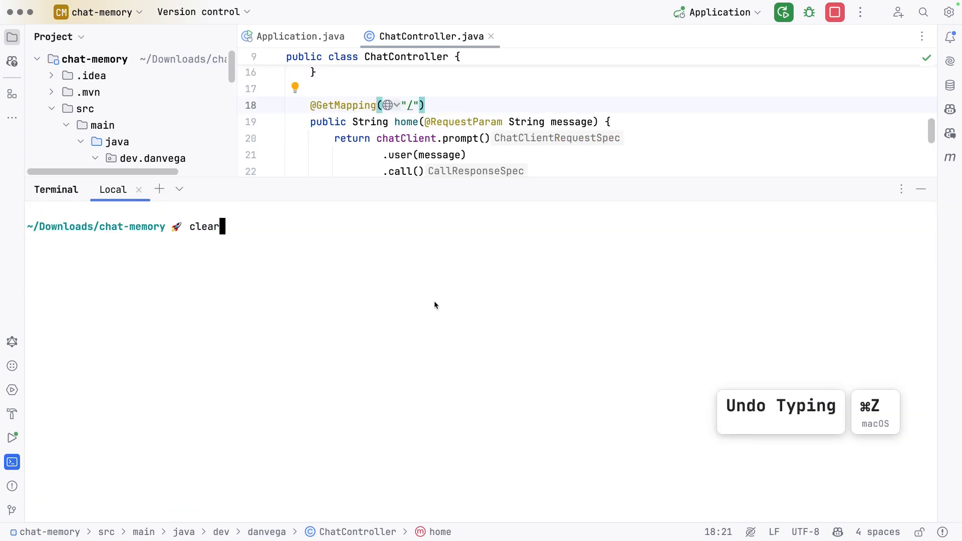
- Run http :8080 message=="My name is Dan" with the corrected == syntax
{"action": "type", "text": "http :8080 message=\"My name is Dan\""}
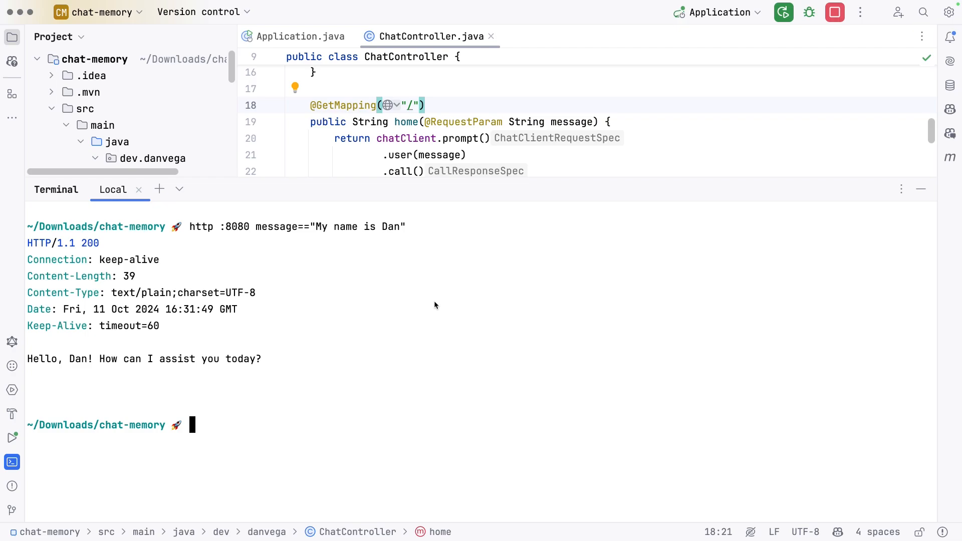
{"action": "type", "text": "http :8080 message==\"My name is Da\""}
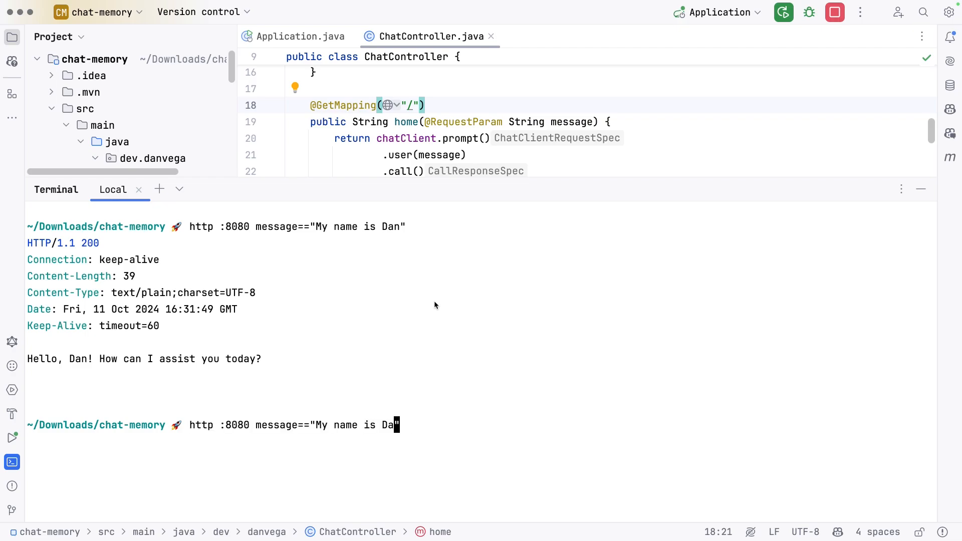
- Run http :8080 message=="What is my name?" showing the app forgot the name
{"action": "type", "text": "What"}
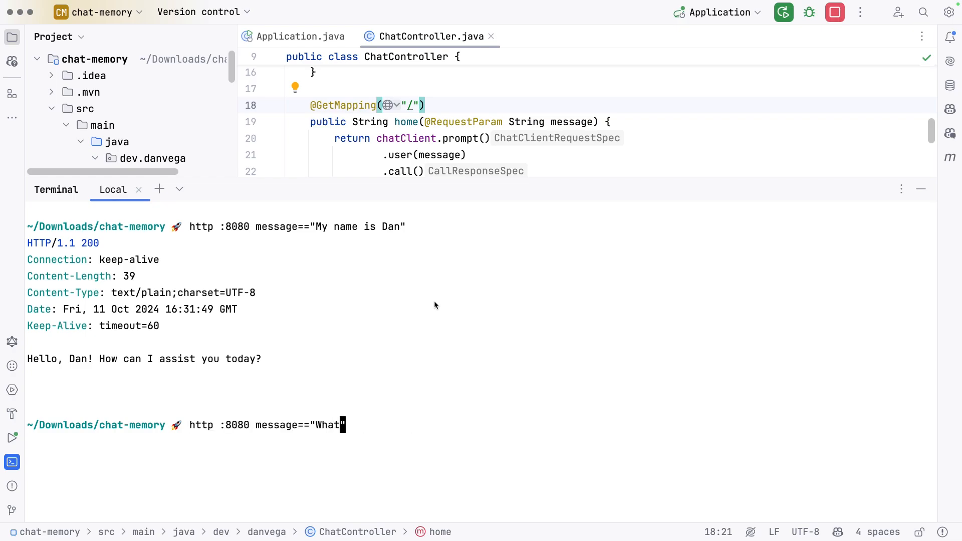
{"action": "type", "text": "is my name?\""}
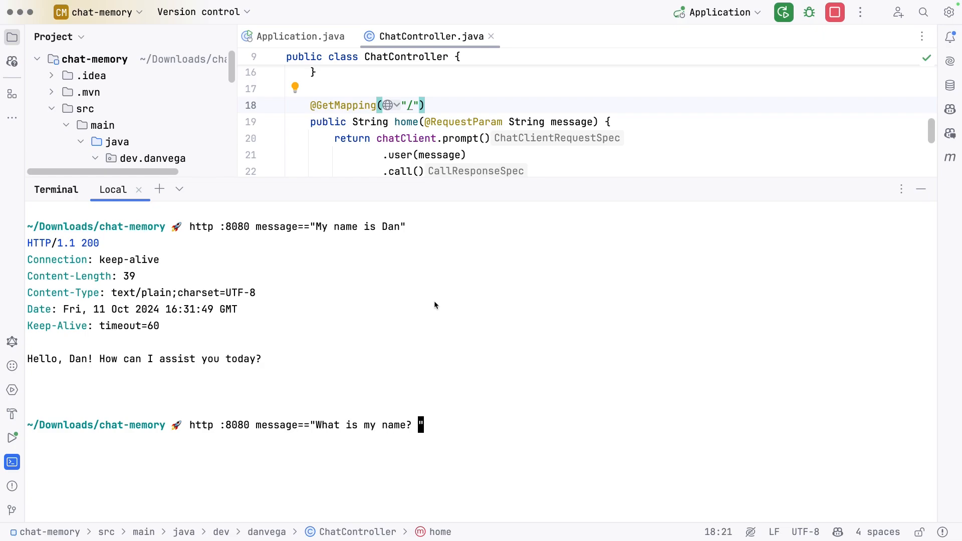
{"action": "key", "text": "Return"}
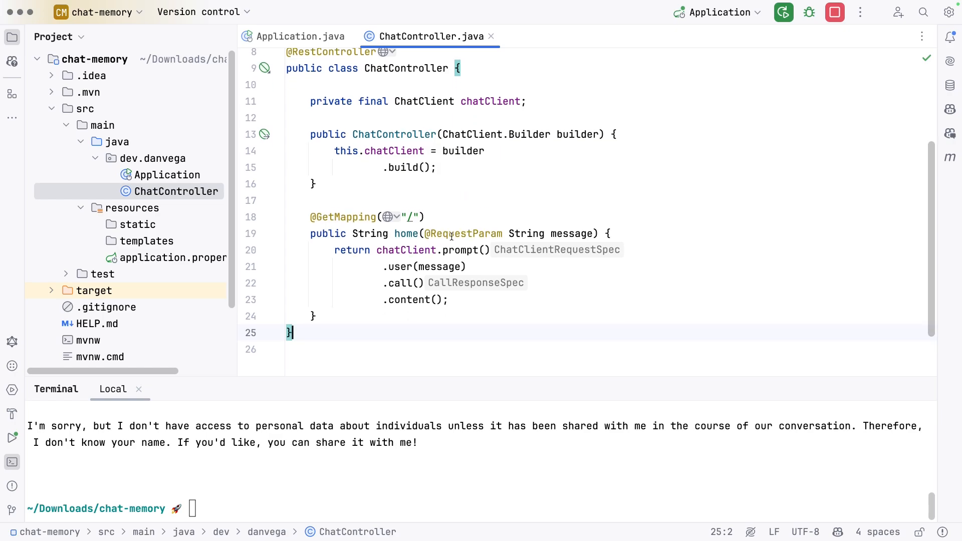
{"action": "mouse_move", "coordinate": [407, 250]}
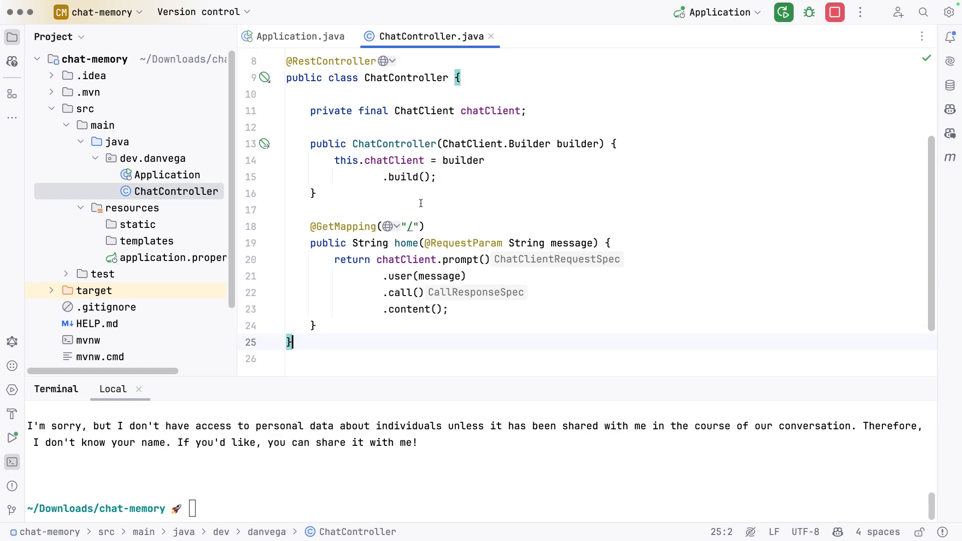
{"action": "mouse_move", "coordinate": [598, 69]}
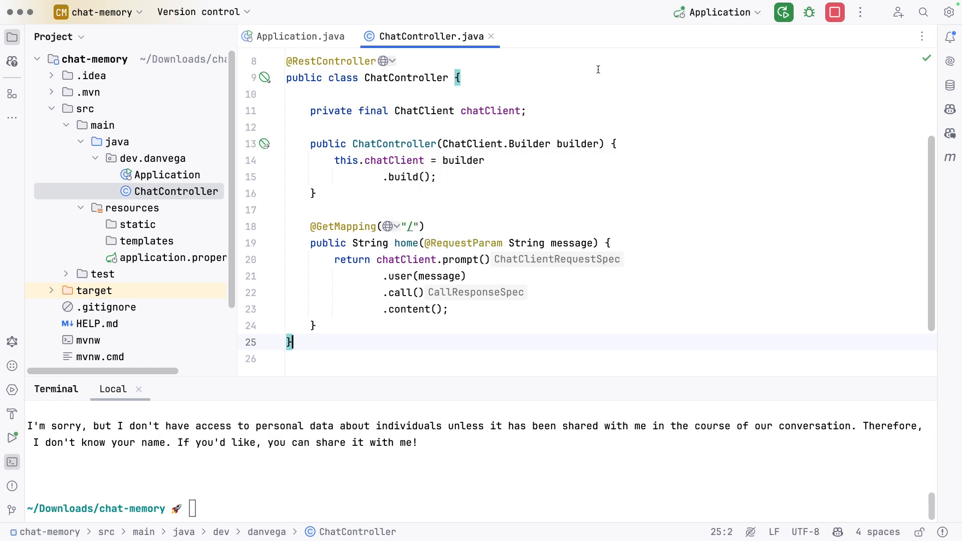
{"action": "mouse_move", "coordinate": [591, 112]}
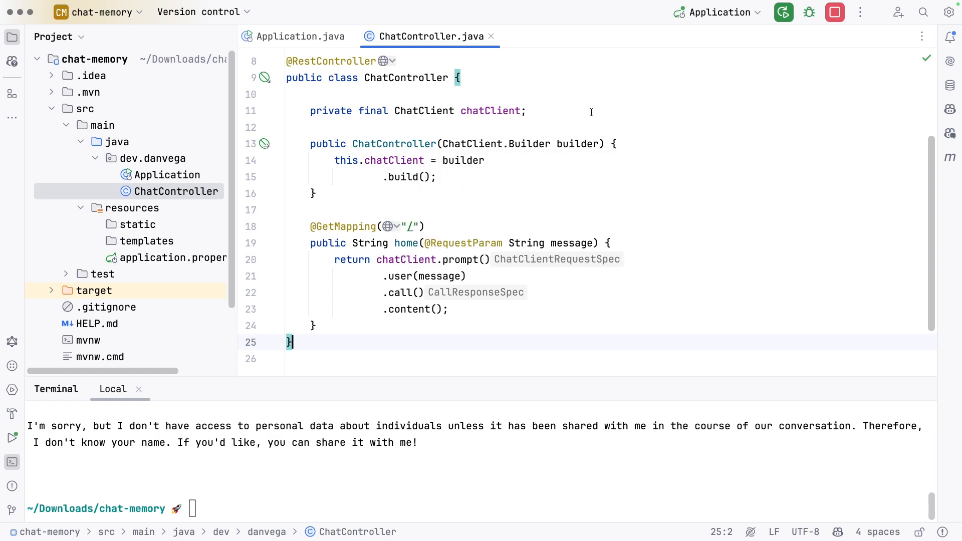
{"action": "mouse_move", "coordinate": [491, 169]}
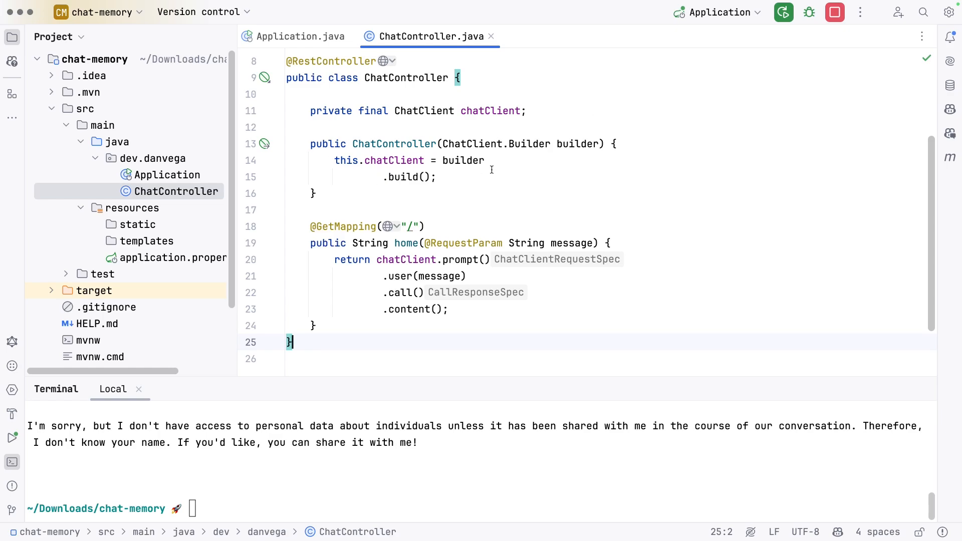
- Add an empty defaultAdvisors() call on a new line of the ChatClient builder chain
{"action": "key", "text": "enter"}
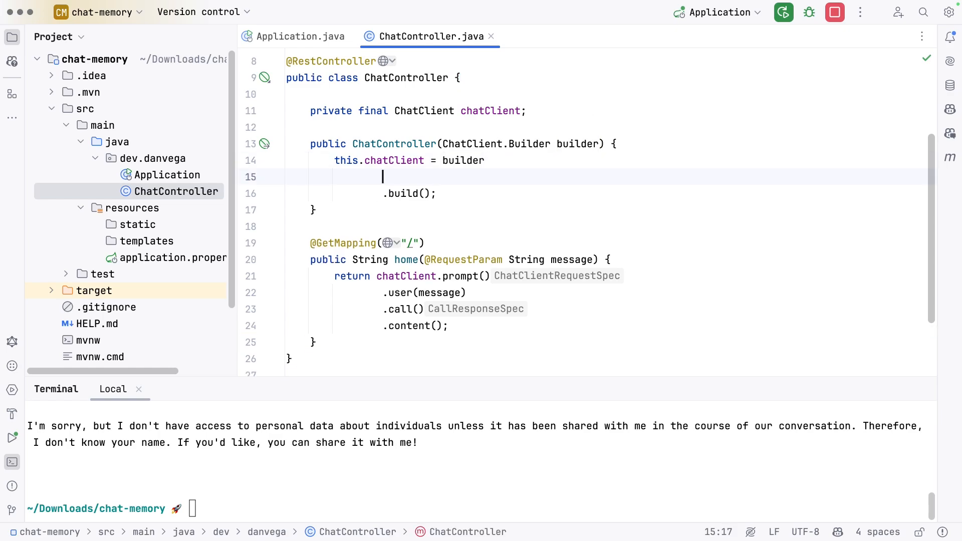
{"action": "type", "text": "d"}
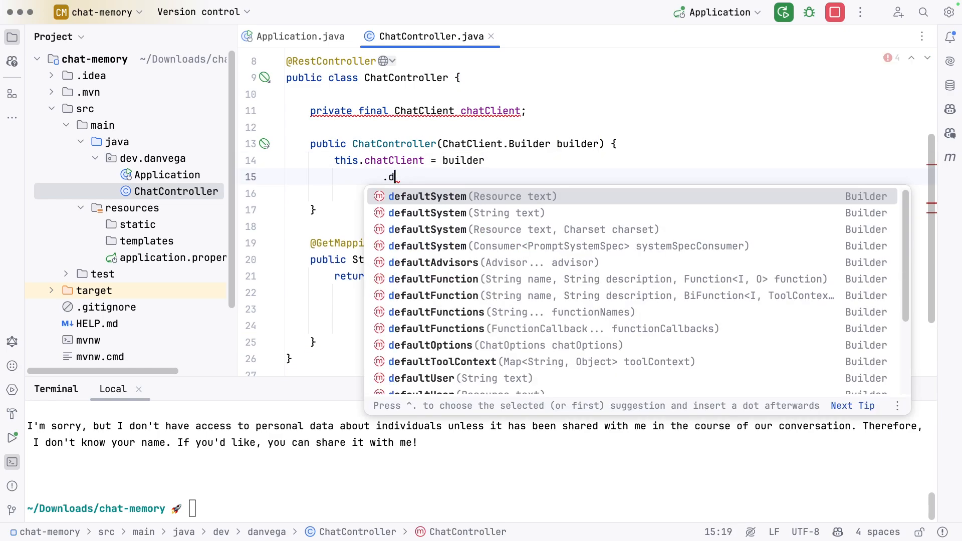
{"action": "type", "text": "efaultAdvisors("}
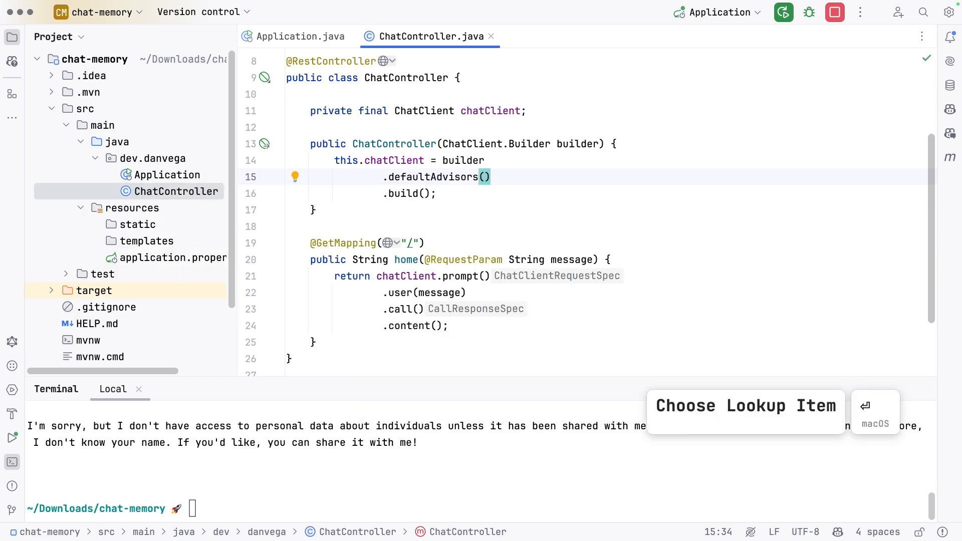
{"action": "left_click", "coordinate": [456, 10]}
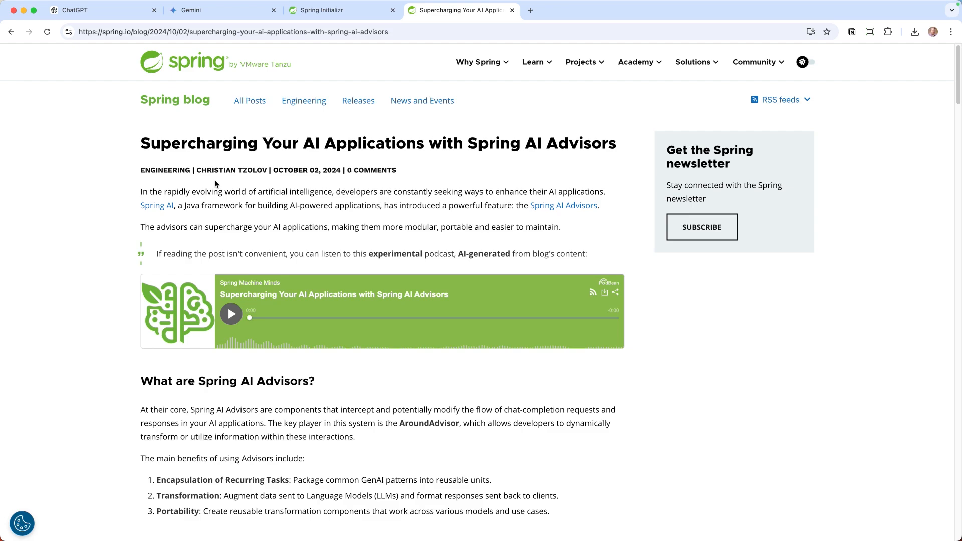
{"action": "scroll", "scroll_direction": "down", "scroll_amount": 3}
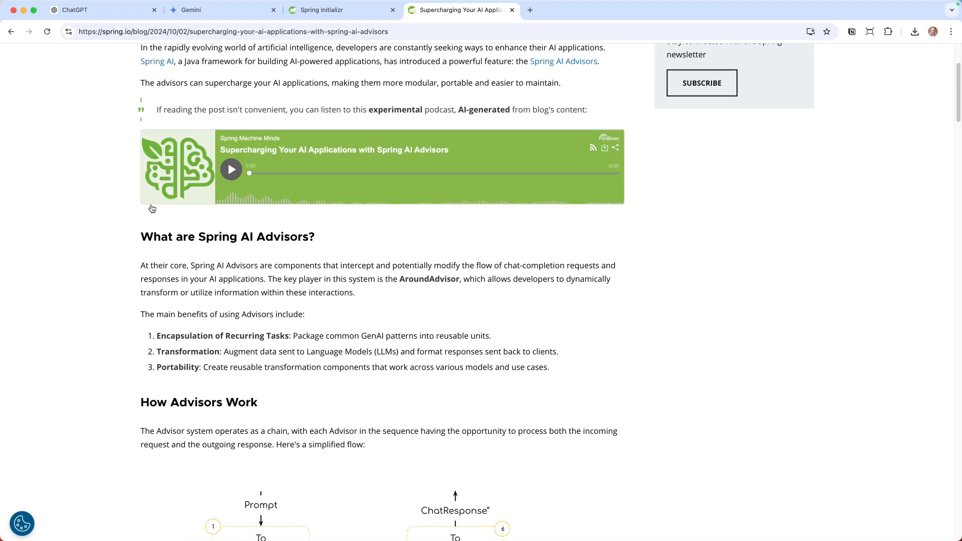
{"action": "scroll", "scroll_direction": "down", "scroll_amount": 3}
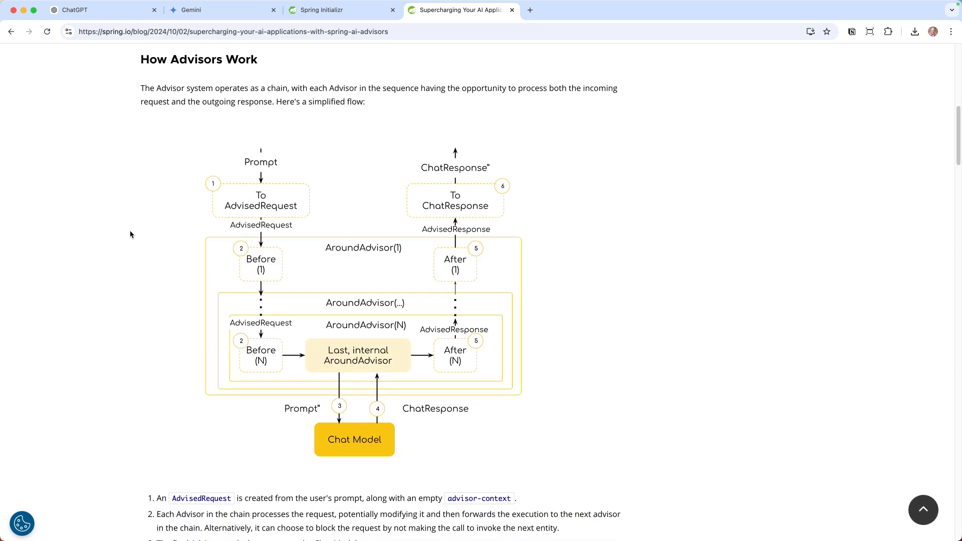
{"action": "scroll", "scroll_direction": "down", "scroll_amount": 3}
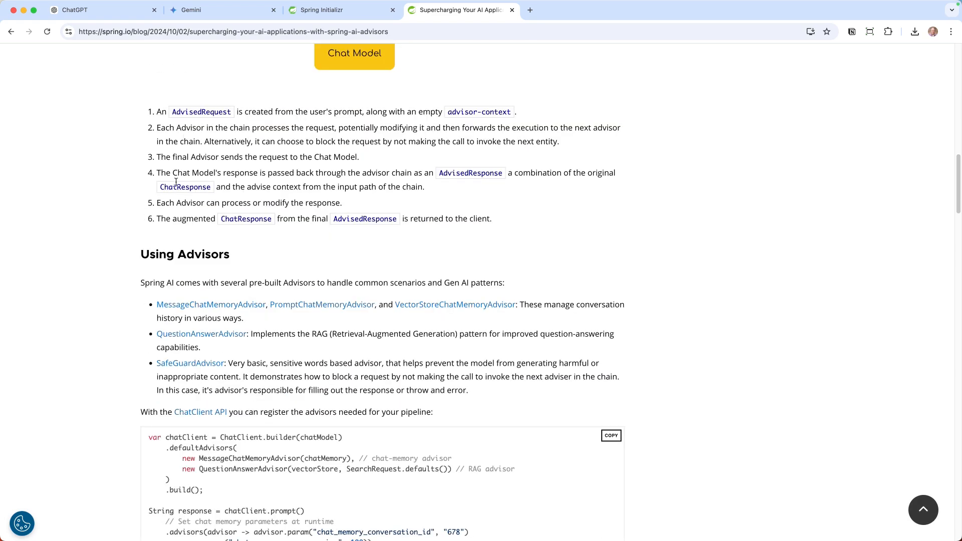
{"action": "mouse_move", "coordinate": [197, 278]}
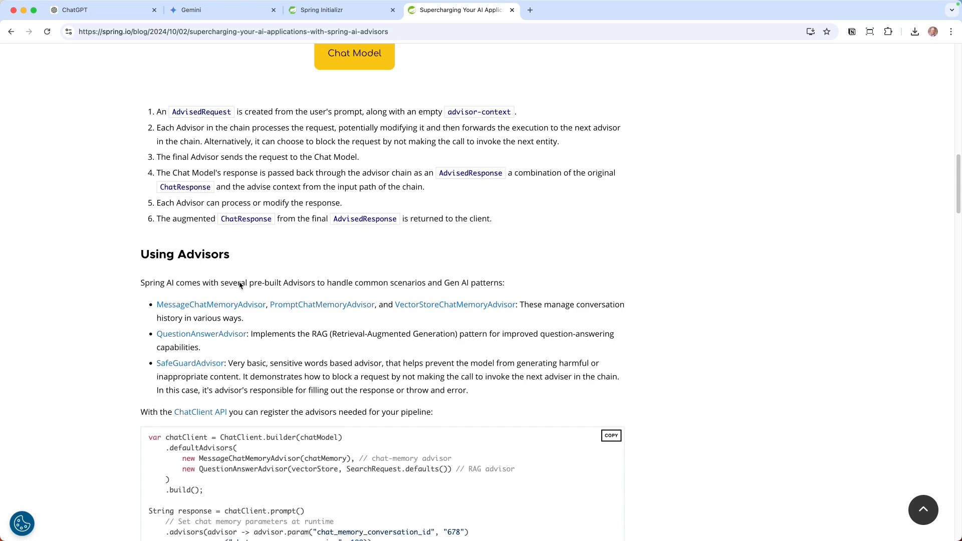
{"action": "scroll", "scroll_direction": "down", "scroll_amount": 3}
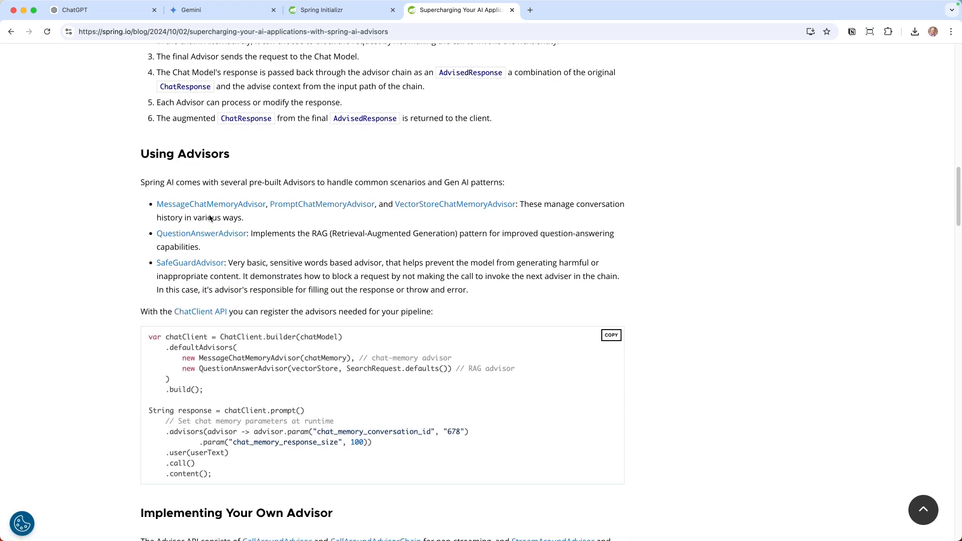
{"action": "mouse_move", "coordinate": [211, 204]}
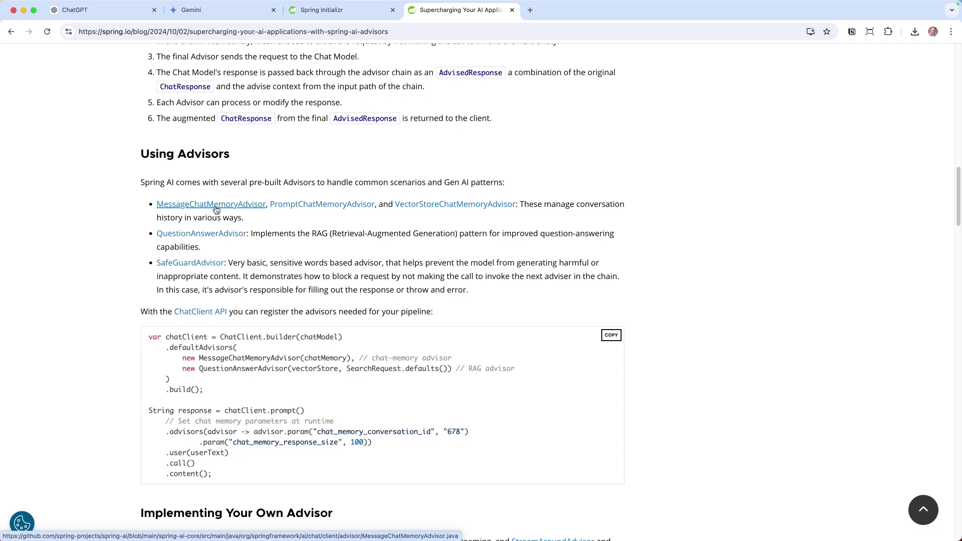
{"action": "mouse_move", "coordinate": [257, 207]}
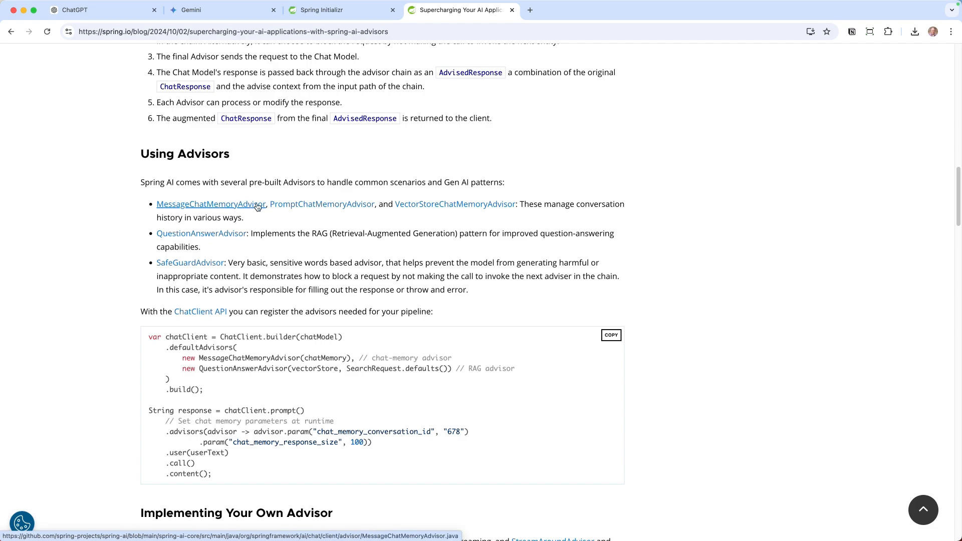
{"action": "mouse_move", "coordinate": [503, 216]}
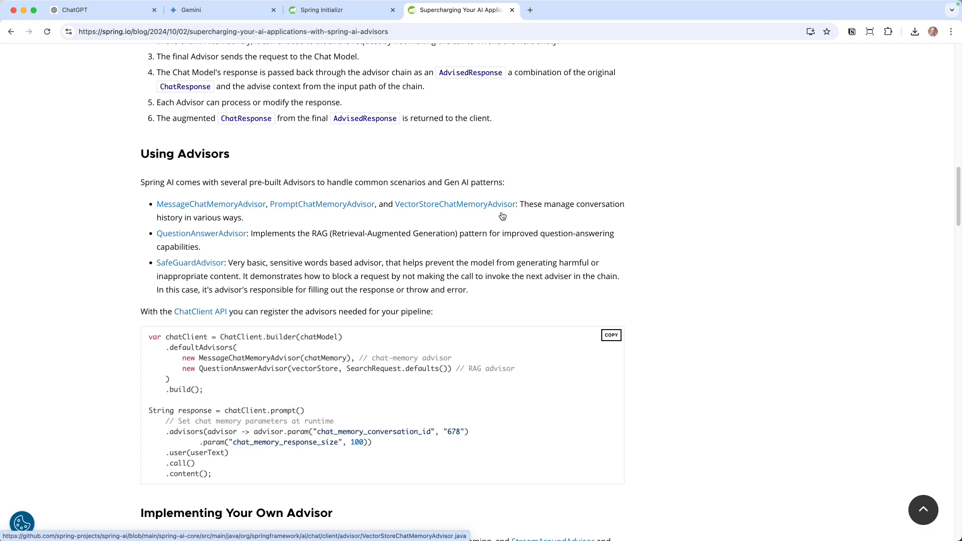
{"action": "mouse_move", "coordinate": [237, 241]}
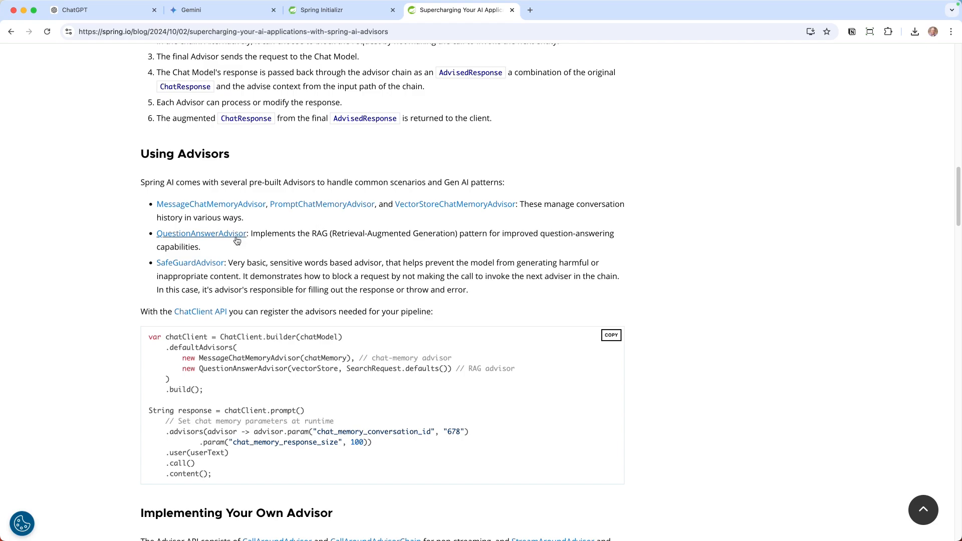
{"action": "mouse_move", "coordinate": [250, 243]}
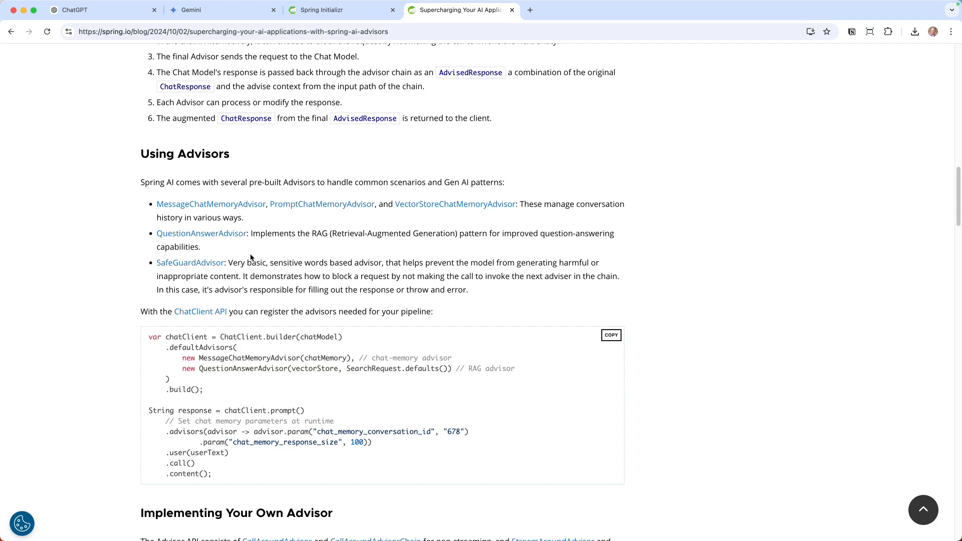
{"action": "mouse_move", "coordinate": [217, 358]}
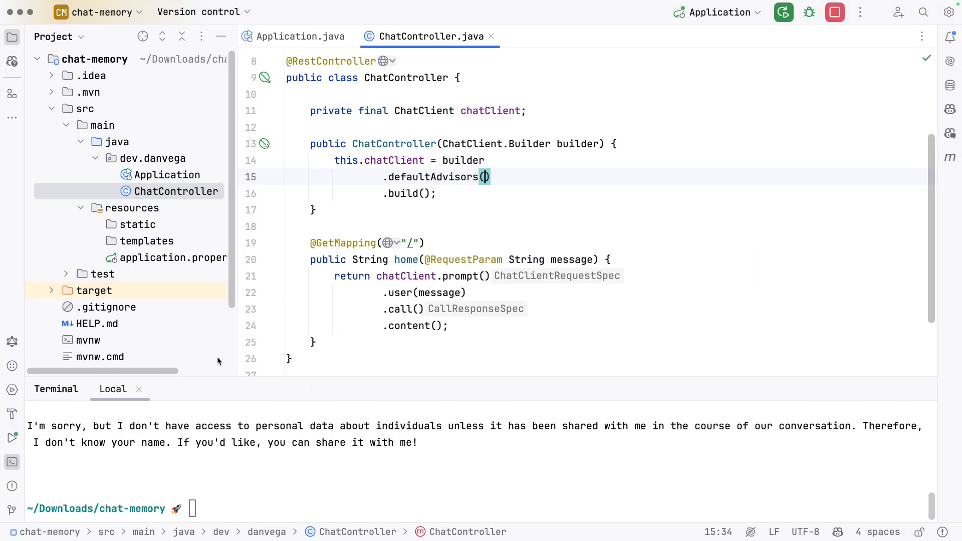
- Pass new MessageChatMemoryAdvisor(new InMemoryChatMemory()) to defaultAdvisors and save the file
{"action": "type", "text": "new Me"}
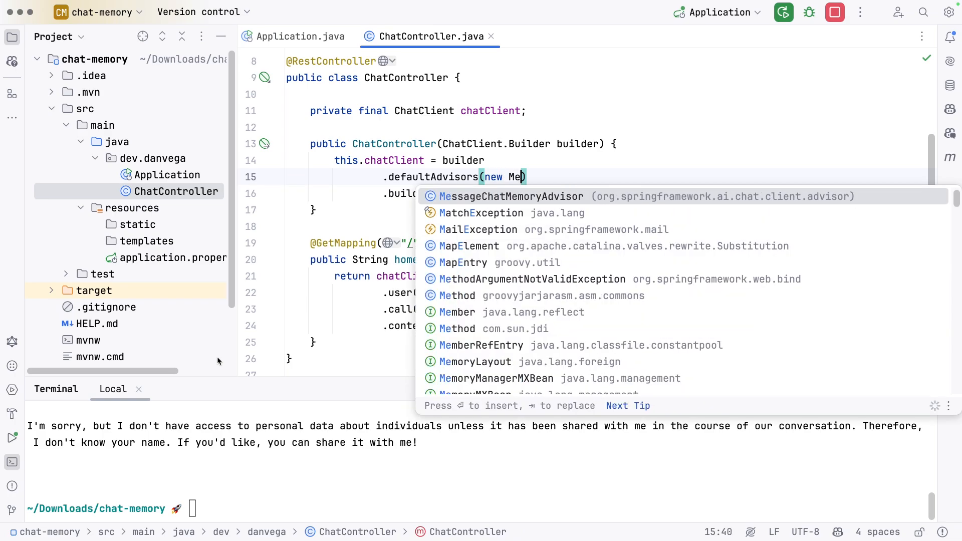
{"action": "type", "text": "mm"}
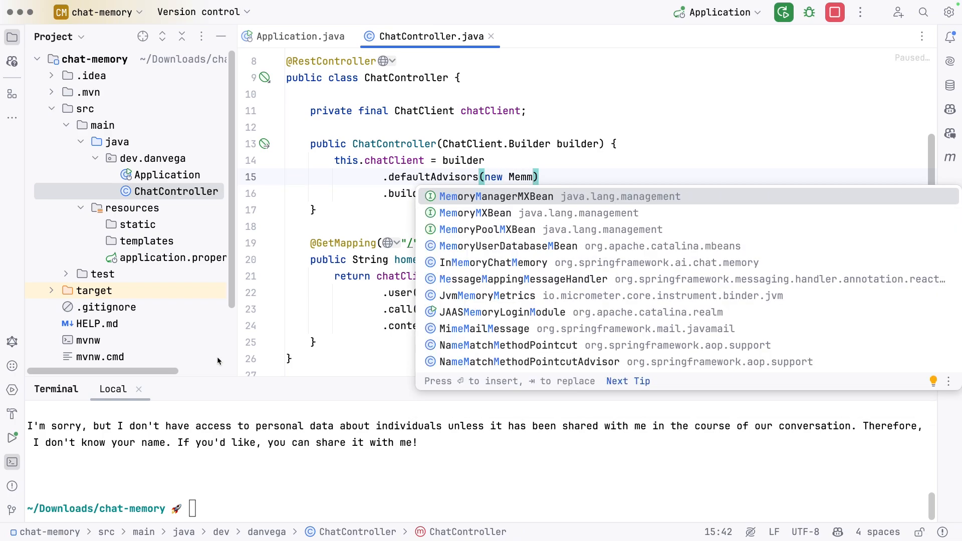
{"action": "key", "text": "Backspace"}
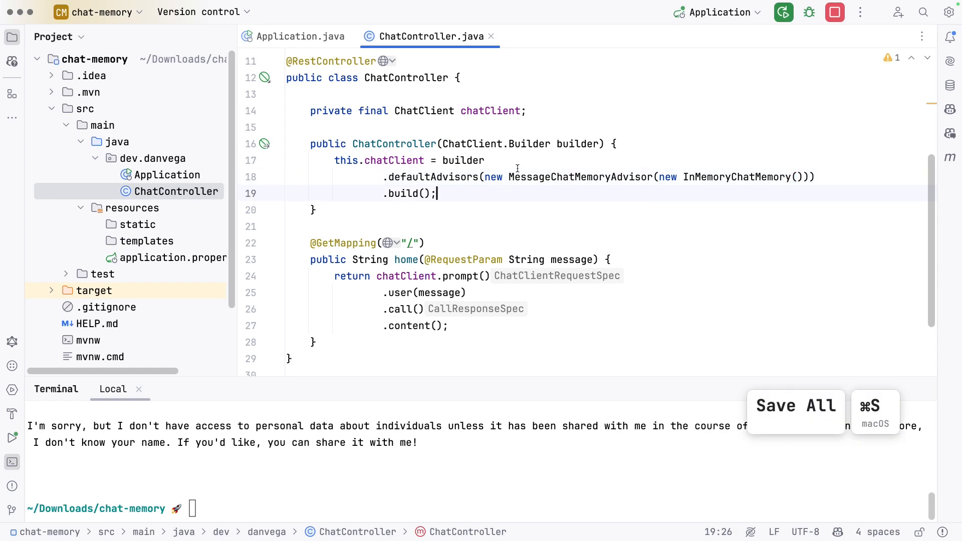
{"action": "left_click", "coordinate": [783, 12]}
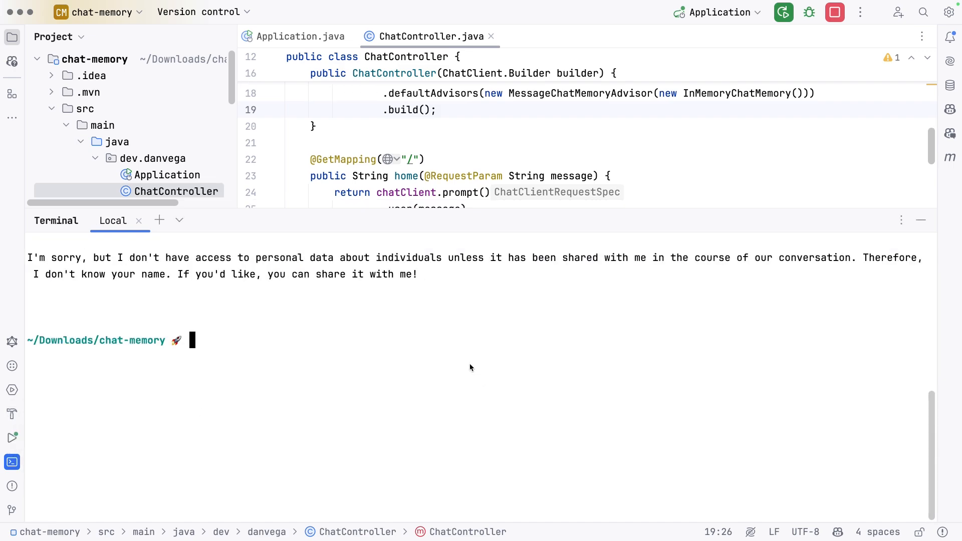
- Tell the app 'My name is Dan' via HTTPie, then ask 'What is my name?' and get 'Your name is Dan.'
{"action": "type", "text": "http :8080 message==\"What is my name?\""}
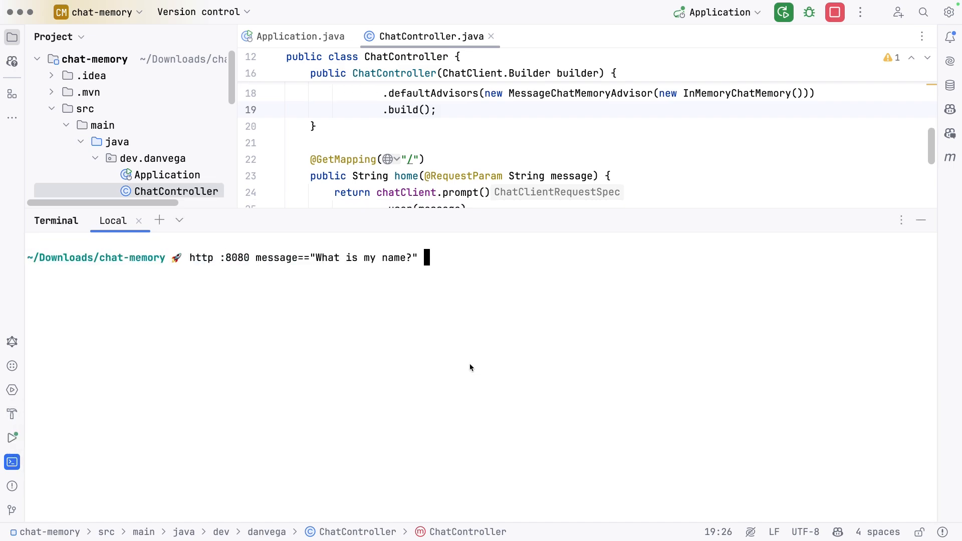
{"action": "type", "text": "My name is Dan"}
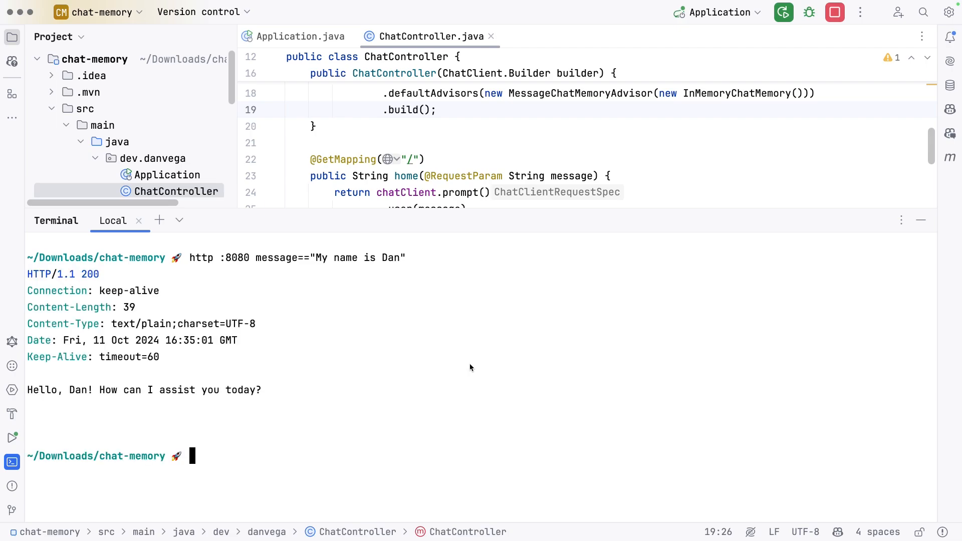
{"action": "type", "text": "http :8080 message==\"What is my name?\""}
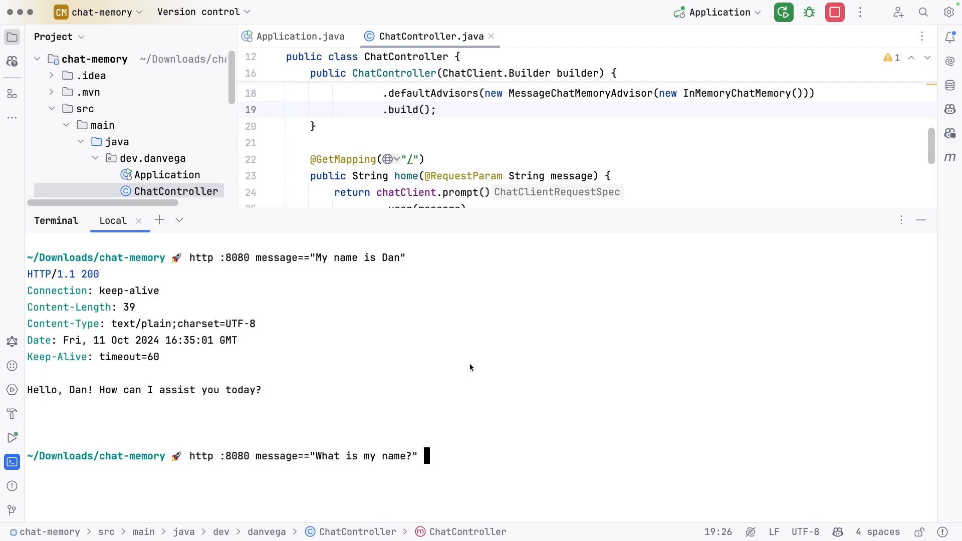
{"action": "key", "text": "Return"}
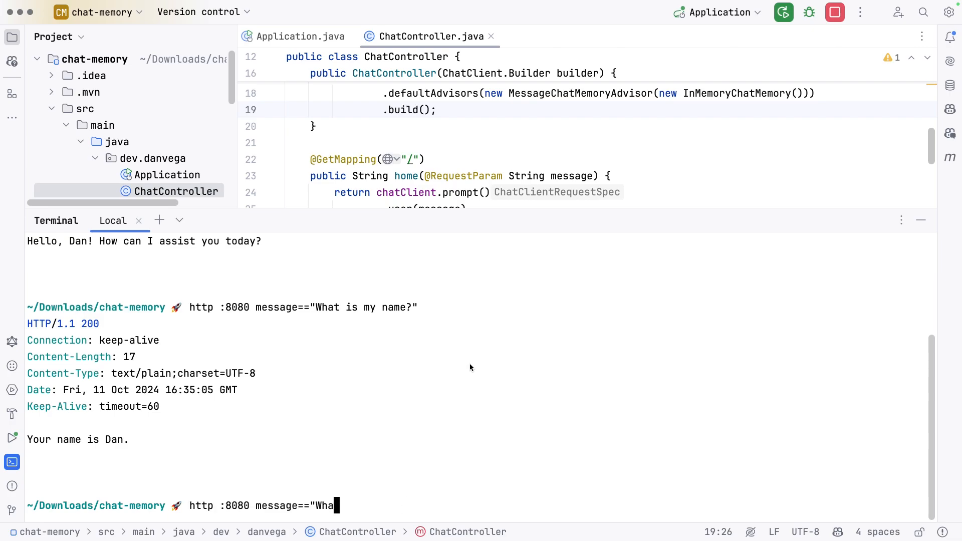
- Draft a request for a short summary of the Java Programming Language in the terminal
{"action": "type", "text": "Write"}
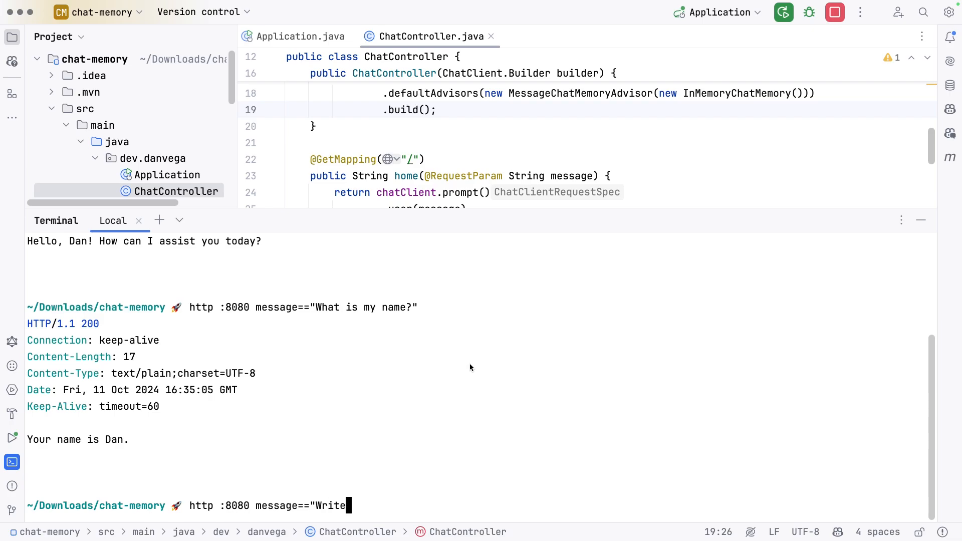
{"action": "type", "text": "me a short summa"}
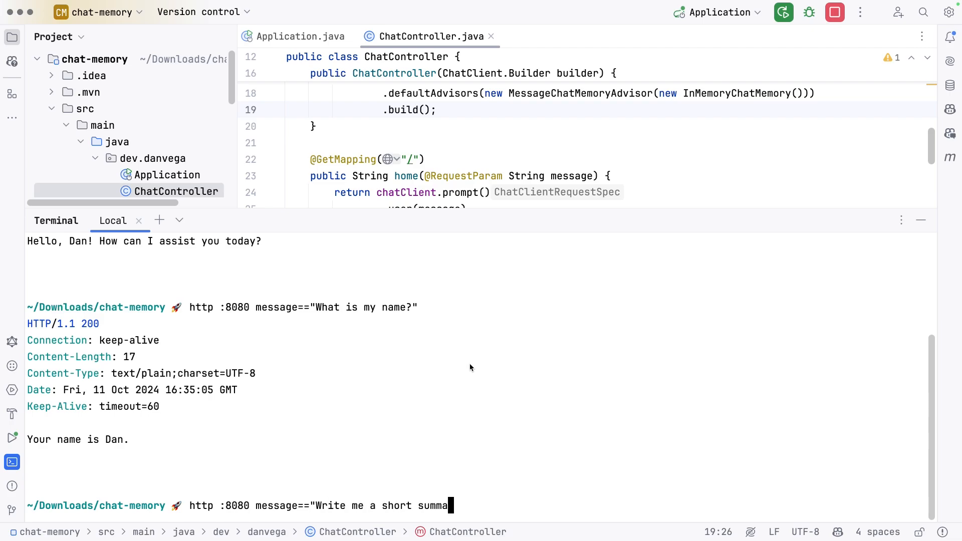
{"action": "type", "text": "ry of the J"}
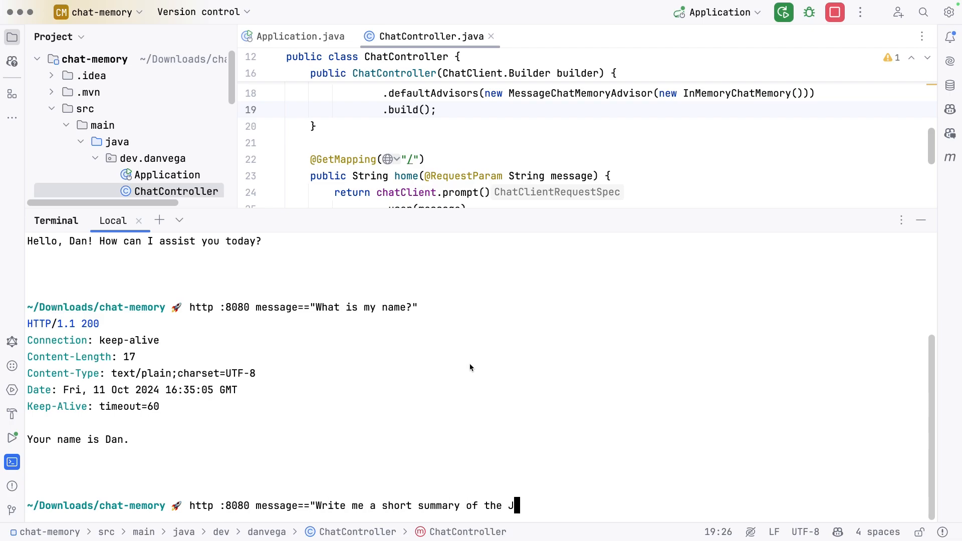
{"action": "type", "text": "ava Programming Language\""}
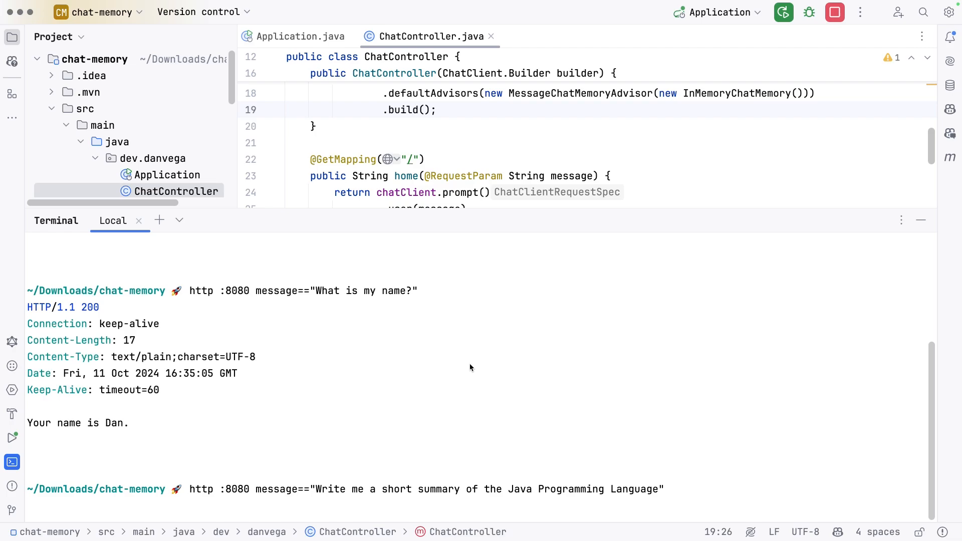
- Review the Java summary reply, recall the previous request and clear its message text
{"action": "scroll", "scroll_direction": "down", "scroll_amount": 3}
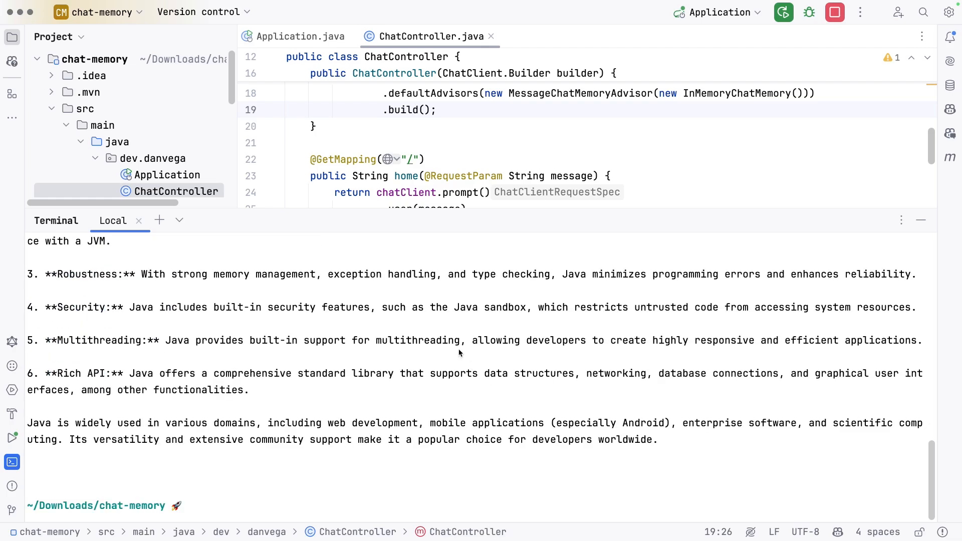
{"action": "scroll", "scroll_direction": "up", "scroll_amount": 3}
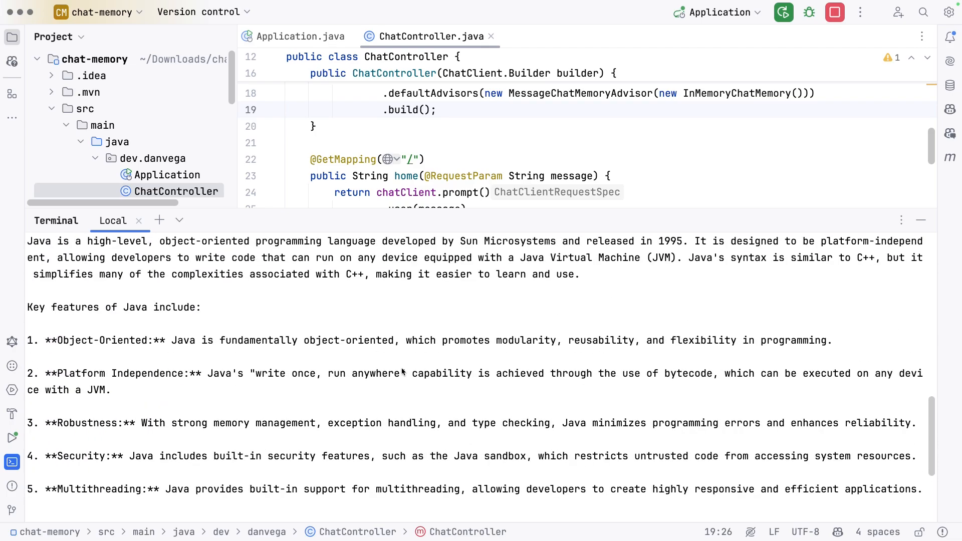
{"action": "scroll", "scroll_direction": "down", "scroll_amount": 3}
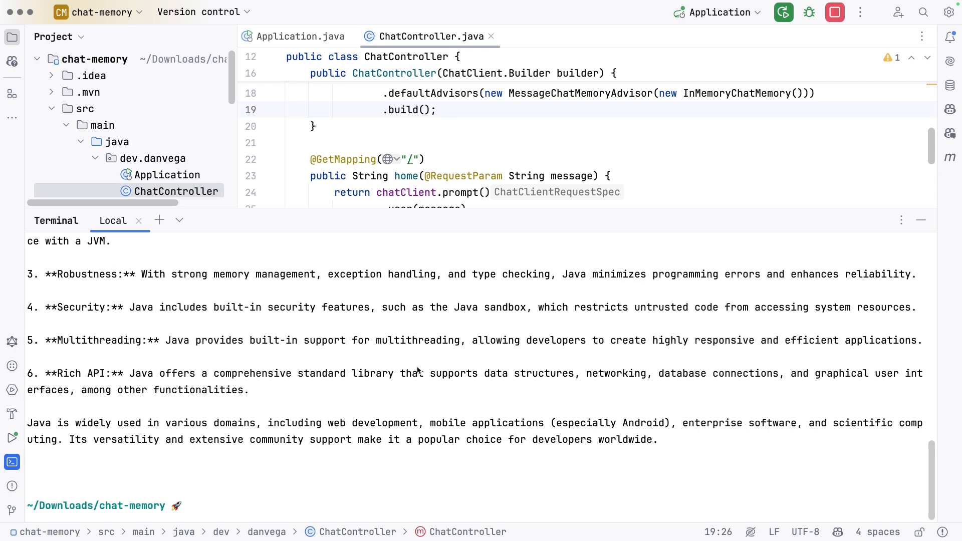
{"action": "type", "text": "http :8080 message==\"Write me a short summary of the Java Programming Language\""}
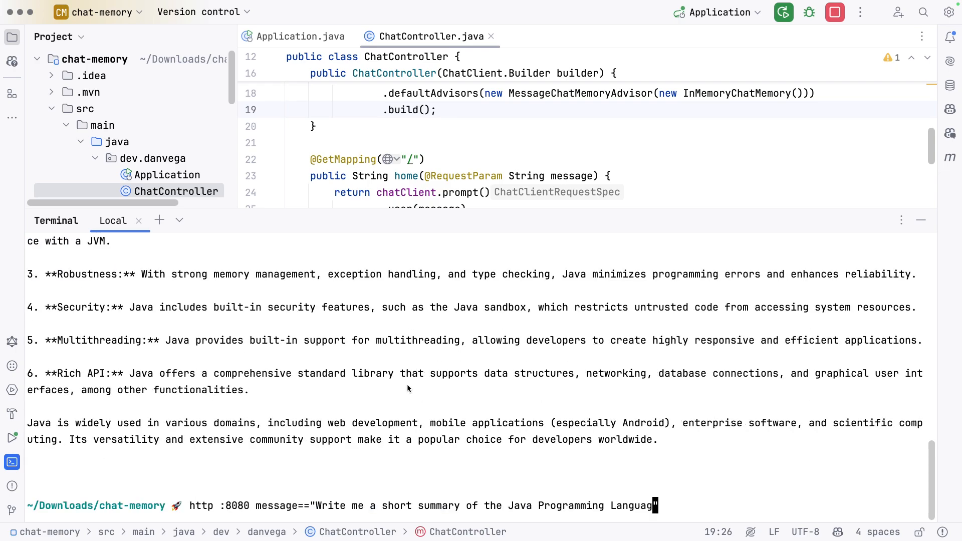
{"action": "key", "text": "Backspace"}
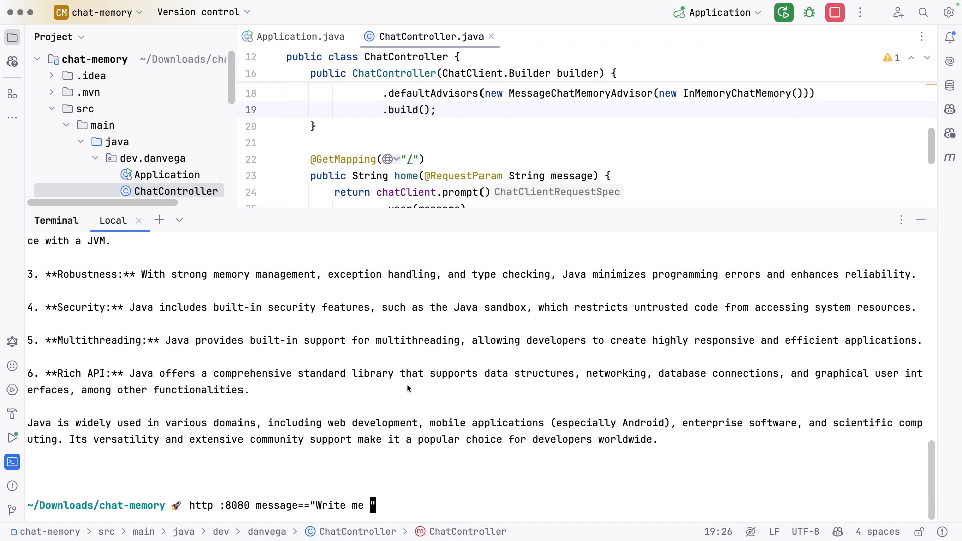
{"action": "key", "text": "Backspace"}
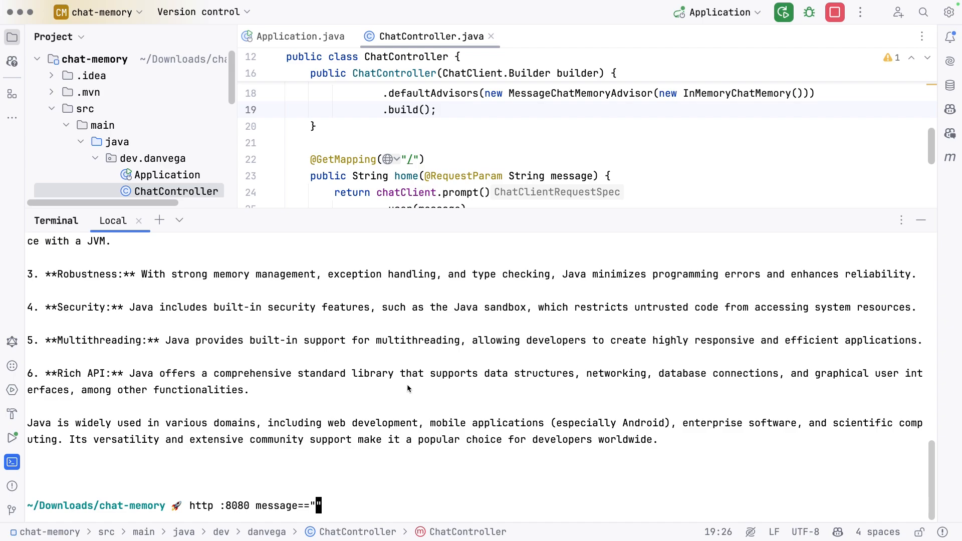
- Write the follow-up 'Can we make that summary more concise. 1-2 paragraphs with no bullet points'
{"action": "type", "text": "Can we make"}
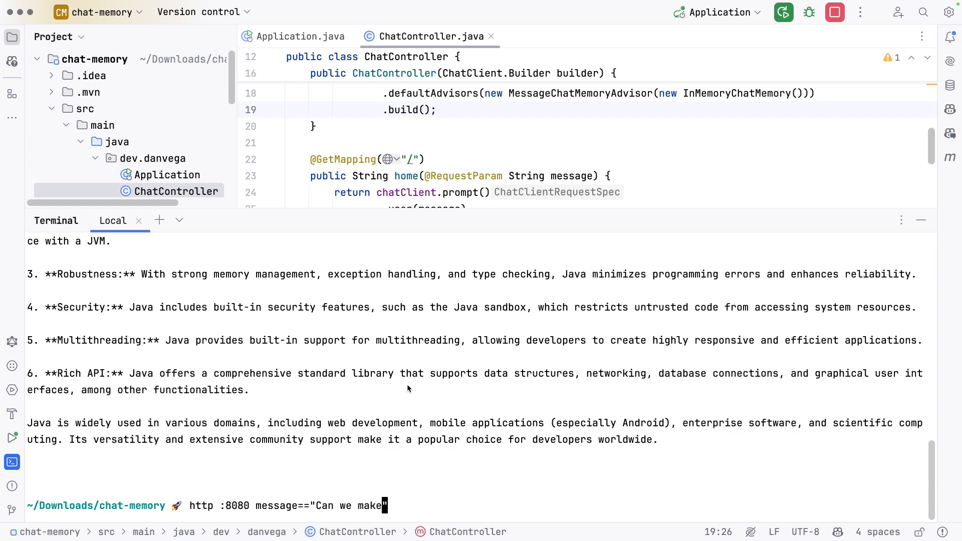
{"action": "type", "text": "that summary"}
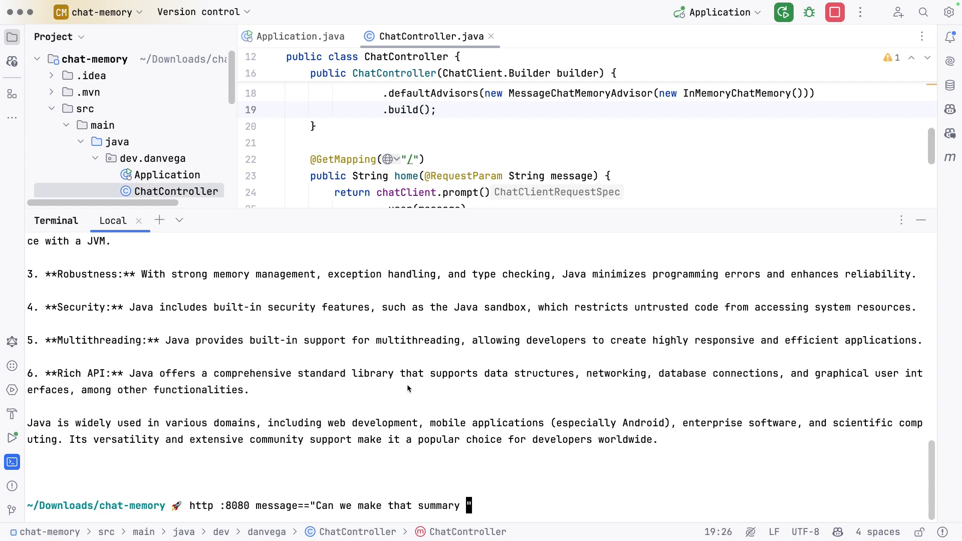
{"action": "type", "text": "more conci"}
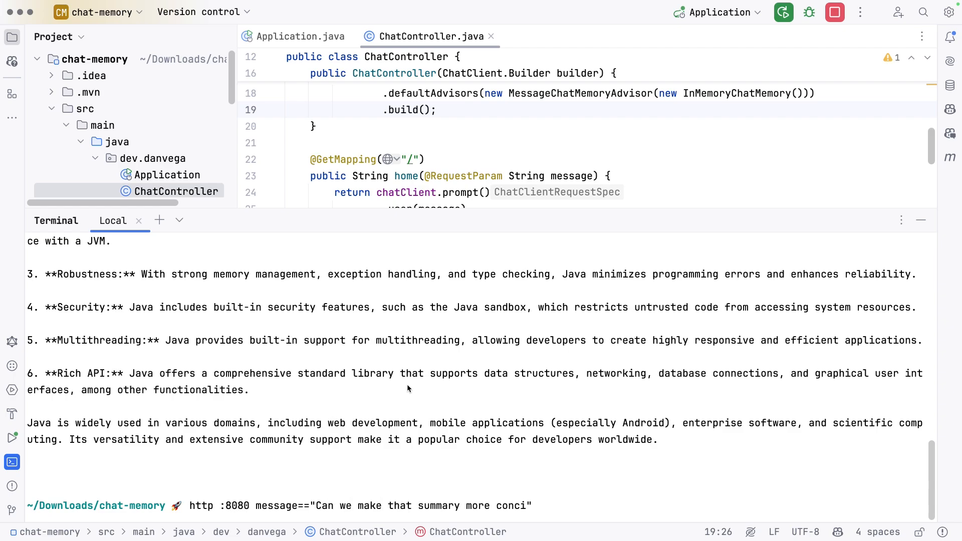
{"action": "type", "text": "se."}
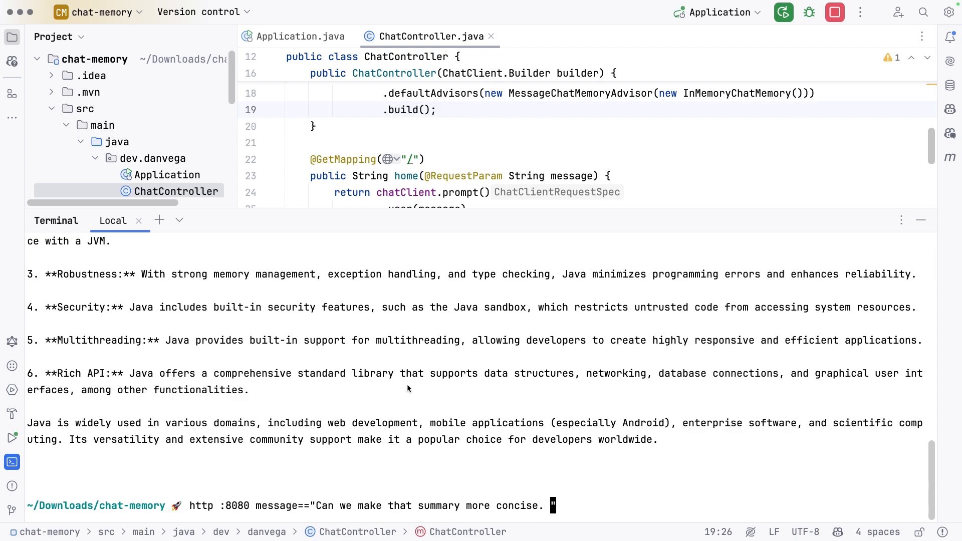
{"action": "type", "text": "1-2 para"}
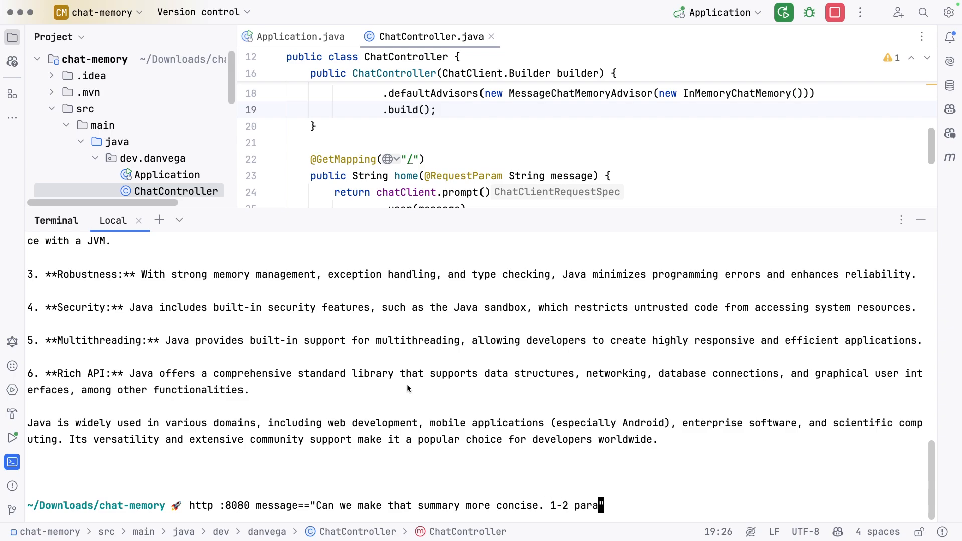
{"action": "type", "text": "graphs with n"}
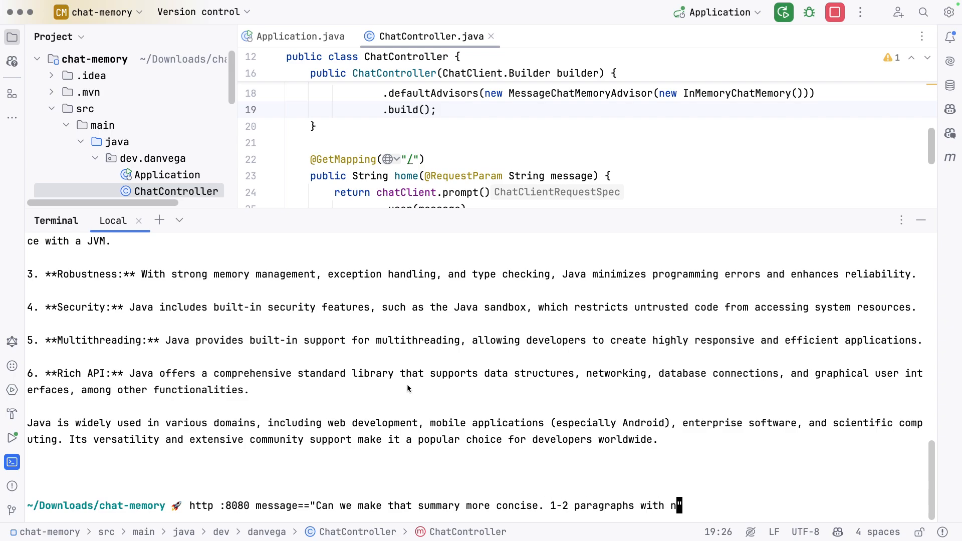
{"action": "type", "text": "o bullet points\""}
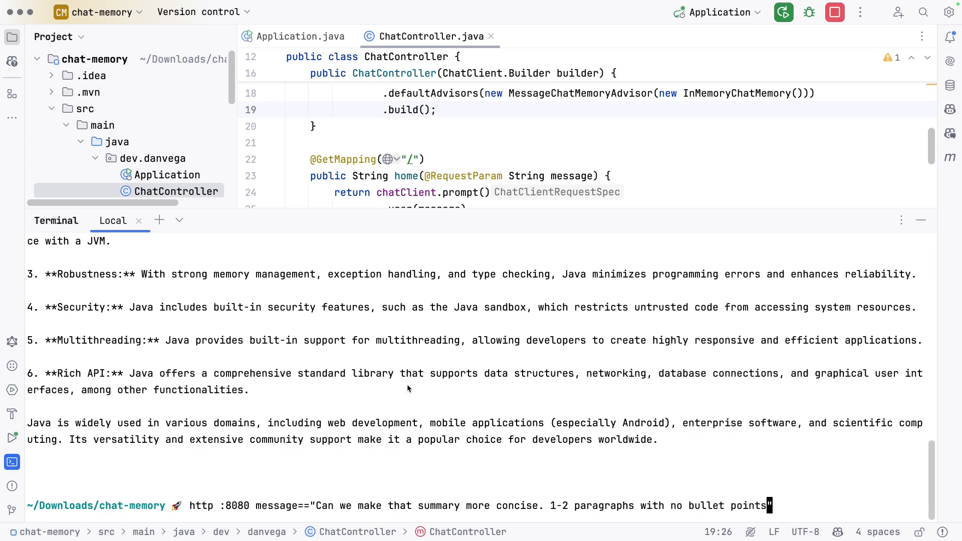